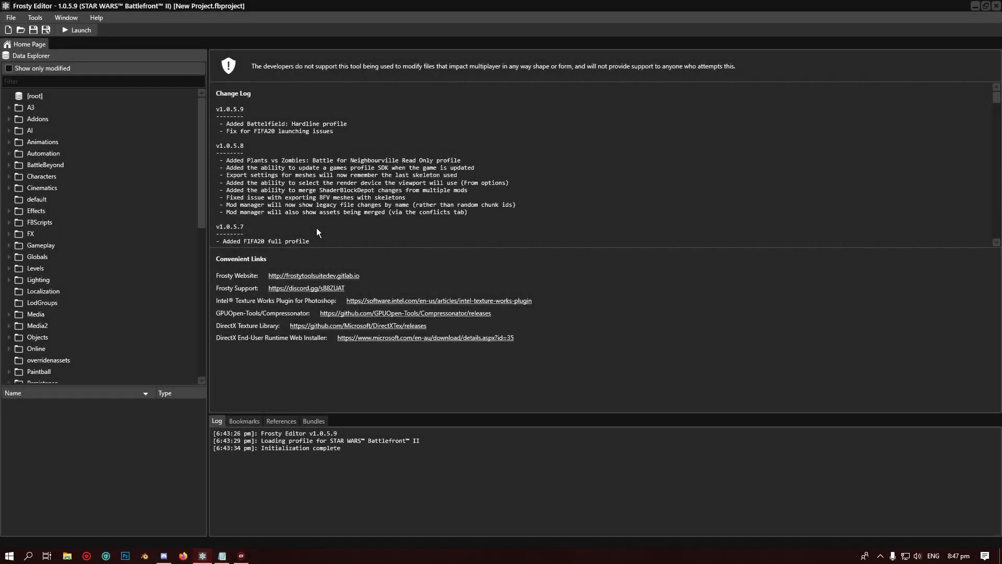
Step: Expand FX > Weapons in Data Explorer and list the LightSabers folder's assets
click(96, 81)
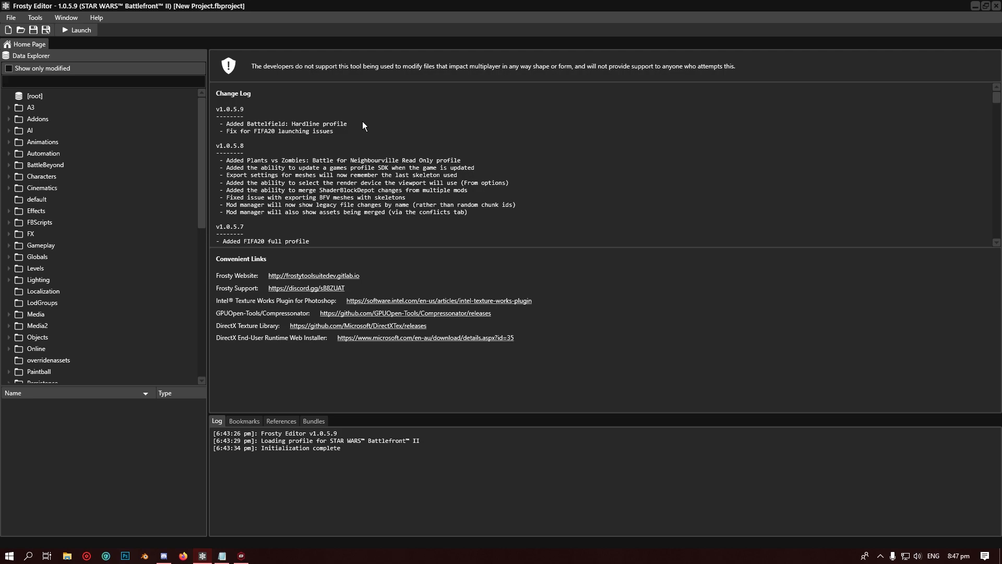
mouse_move(122, 245)
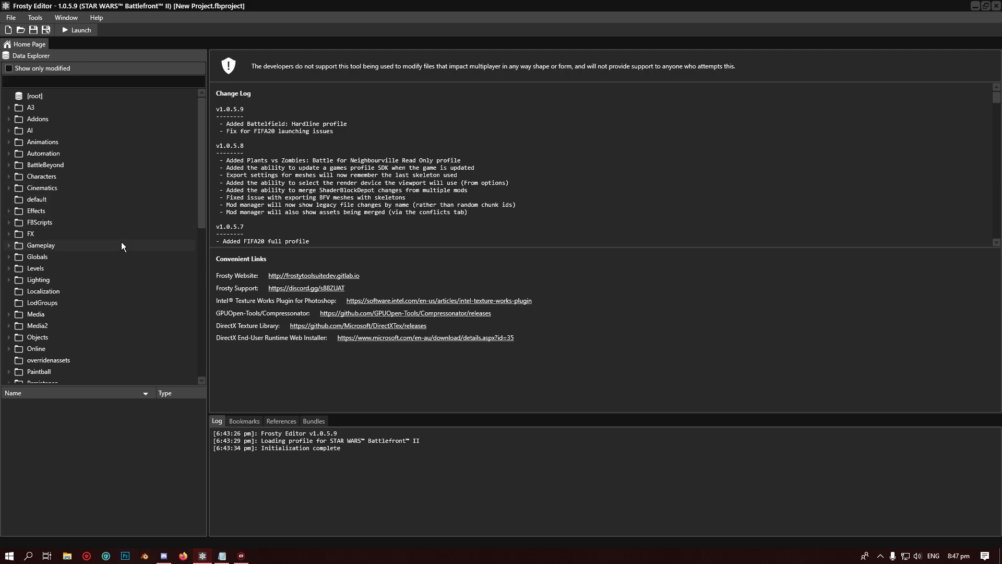
click(102, 81)
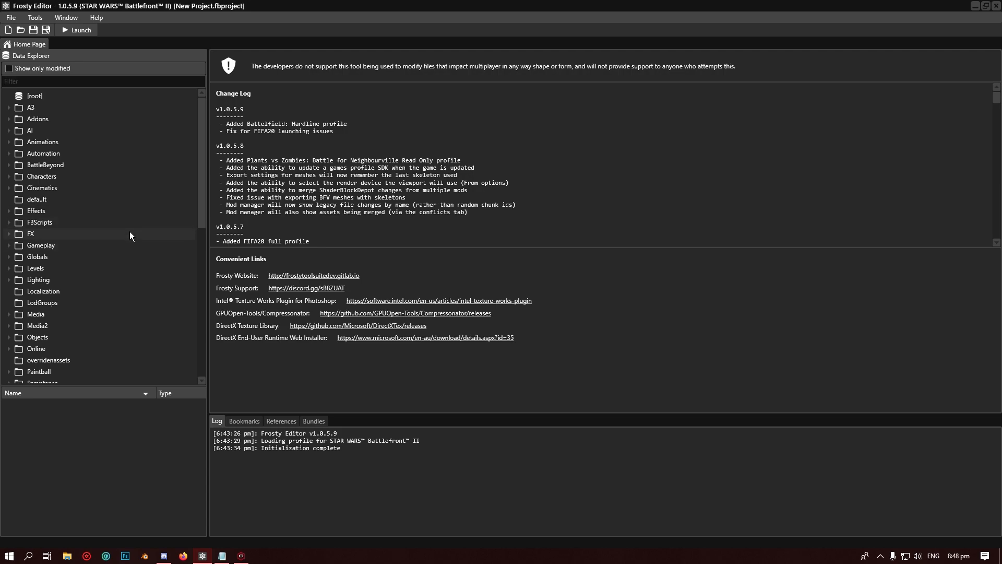
click(9, 234)
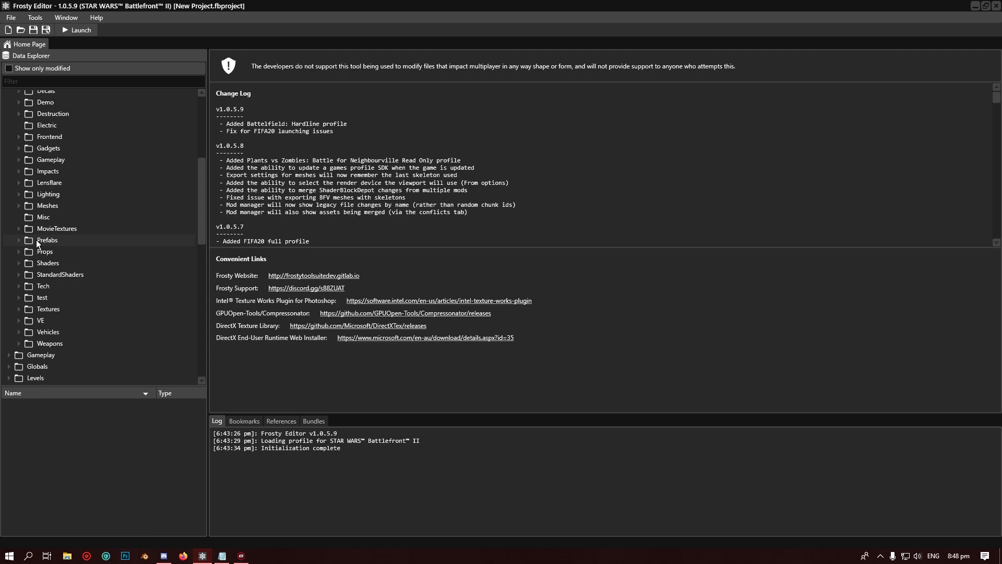
click(20, 344)
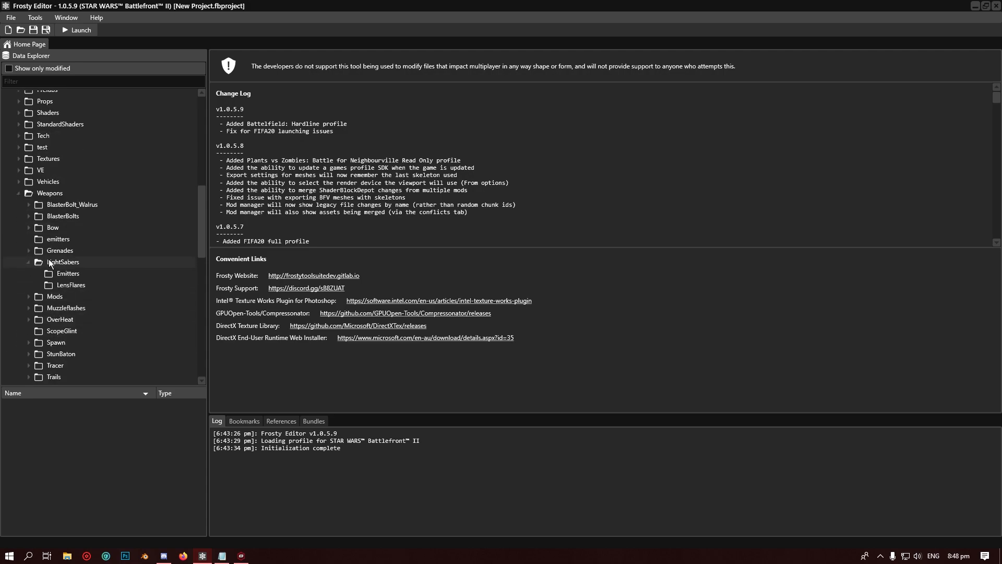
click(64, 262)
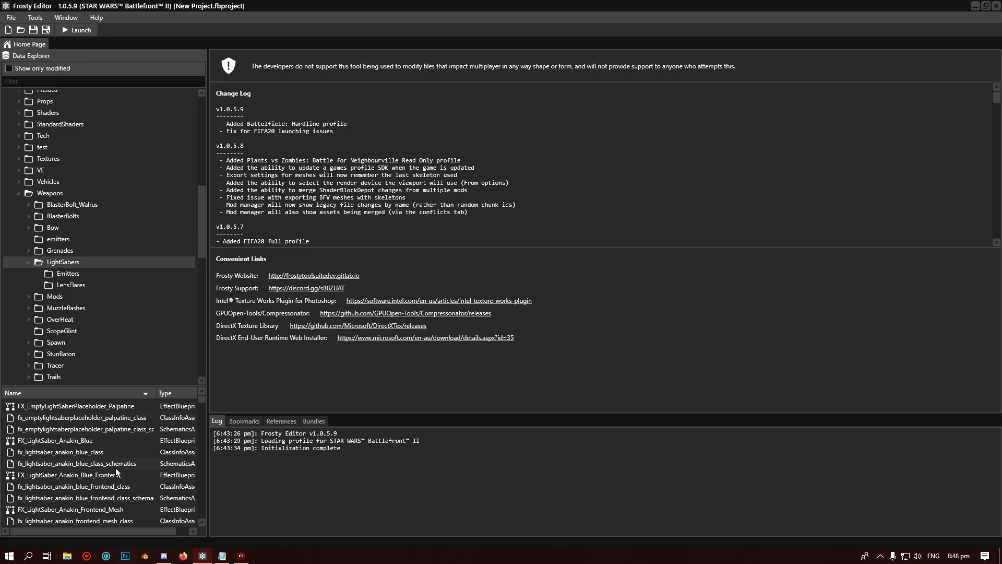
mouse_move(133, 442)
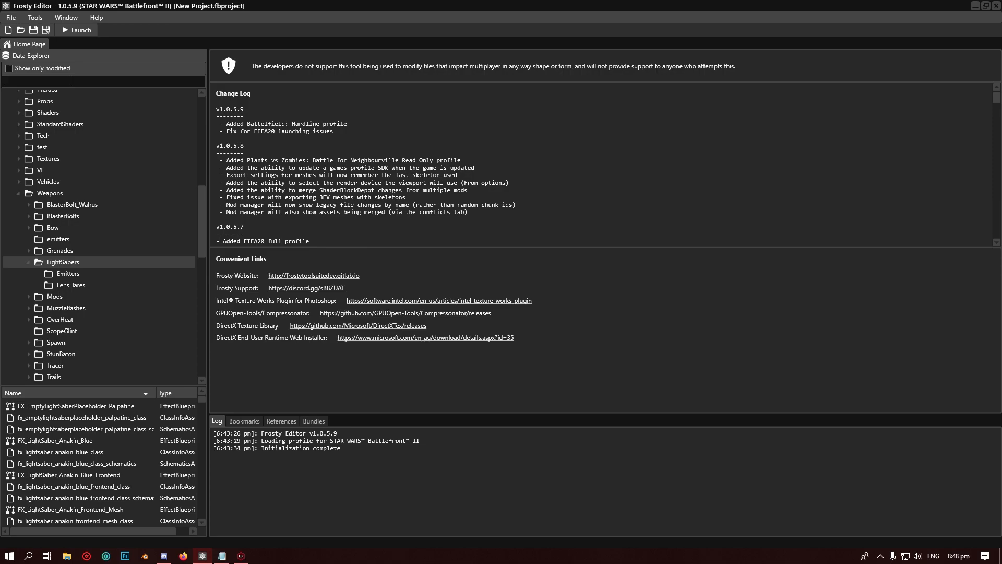
Step: Filter for 'obi wan', open ObiWan_Blue and ObiWan_Blue_Frontend effects, and show Blue
text(obi wa)
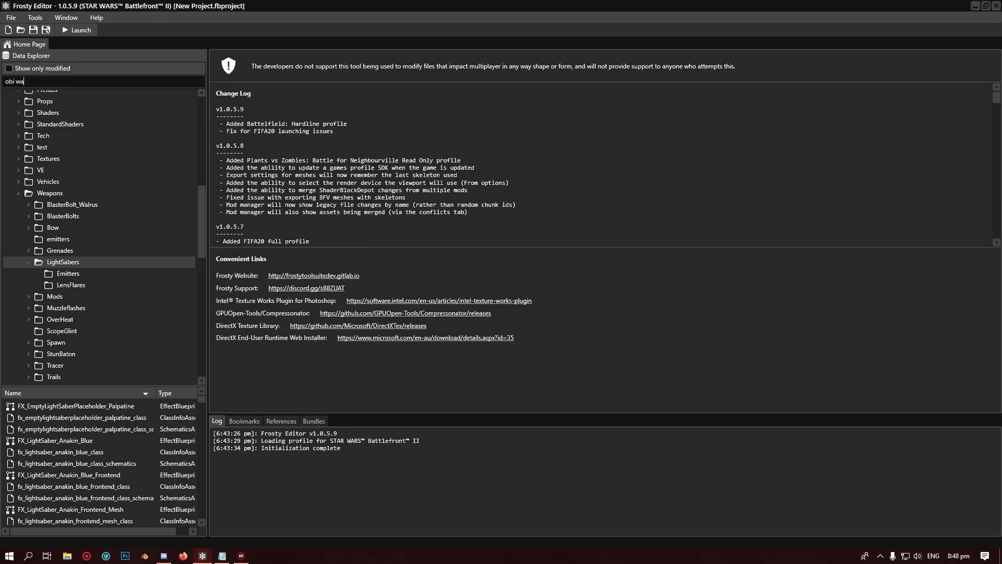
text(n)
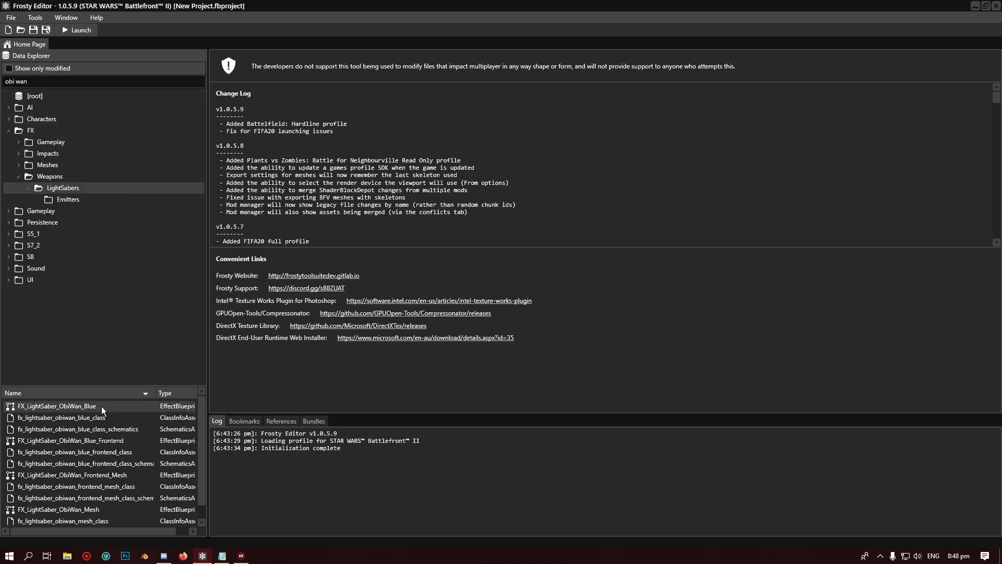
double_click(56, 406)
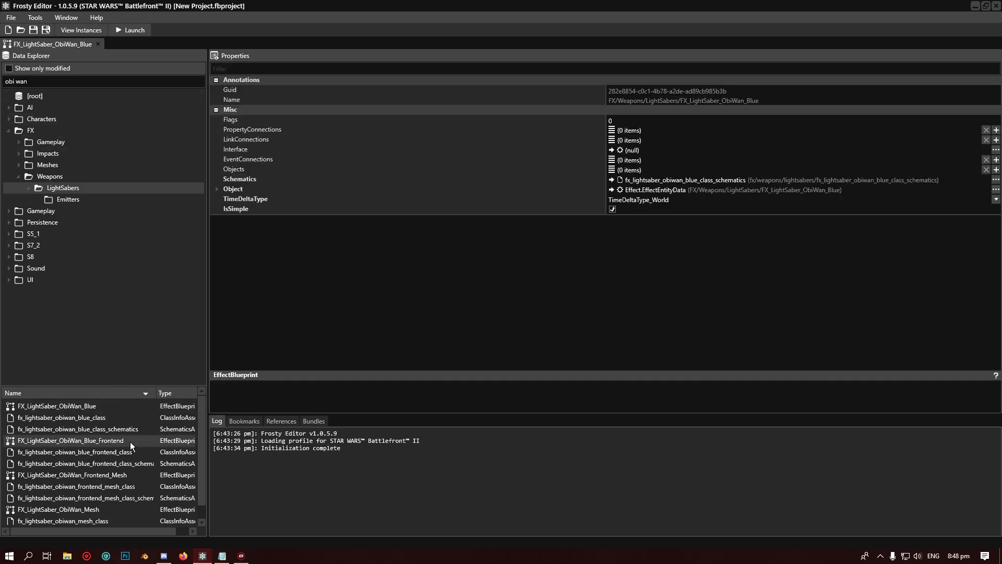
double_click(71, 441)
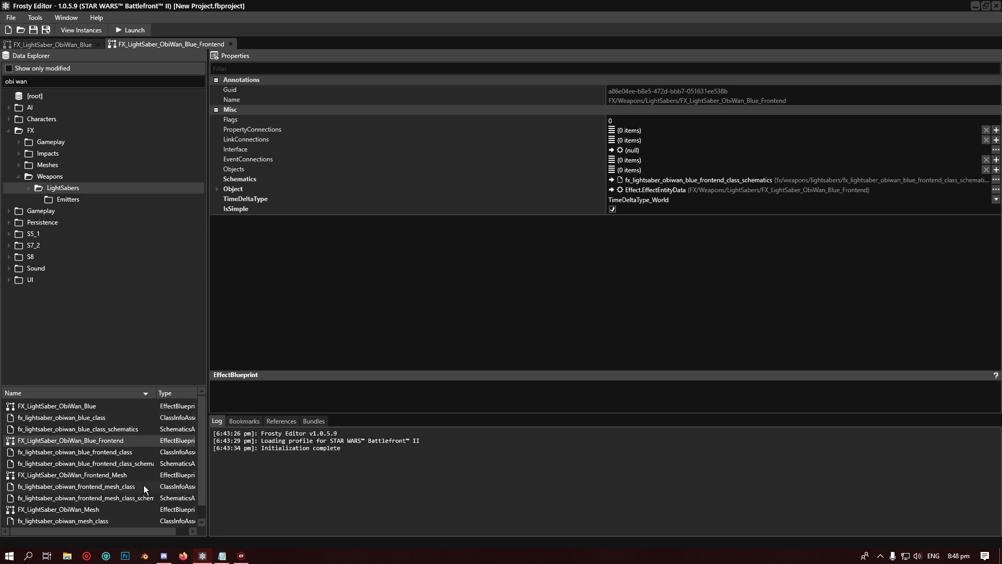
scroll(down, 3)
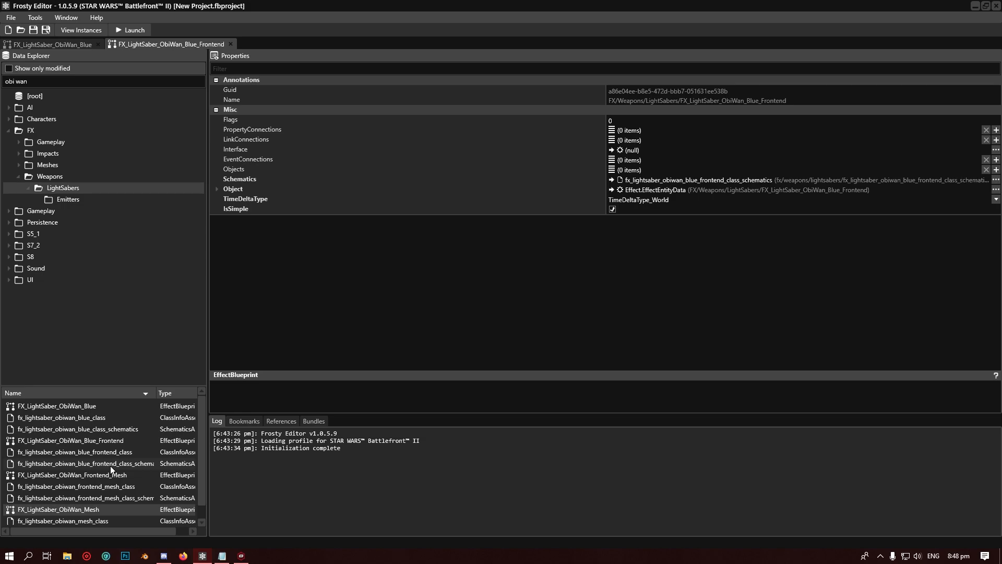
click(51, 44)
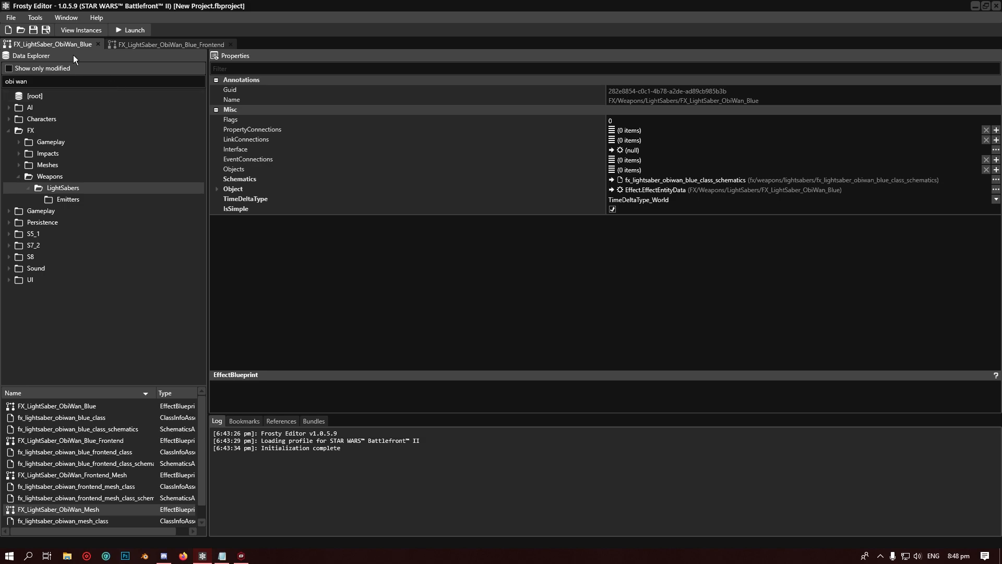
mouse_move(76, 65)
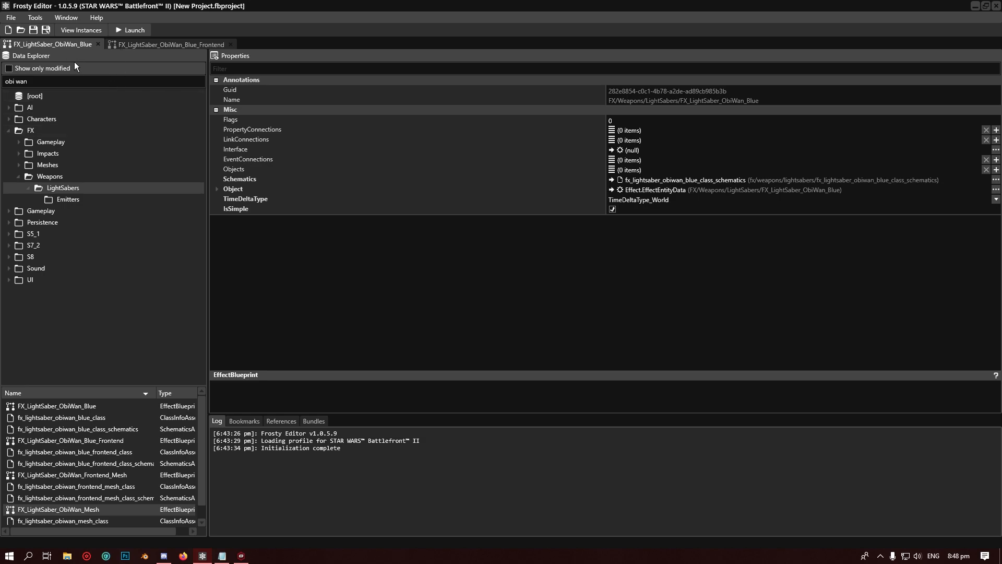
mouse_move(227, 237)
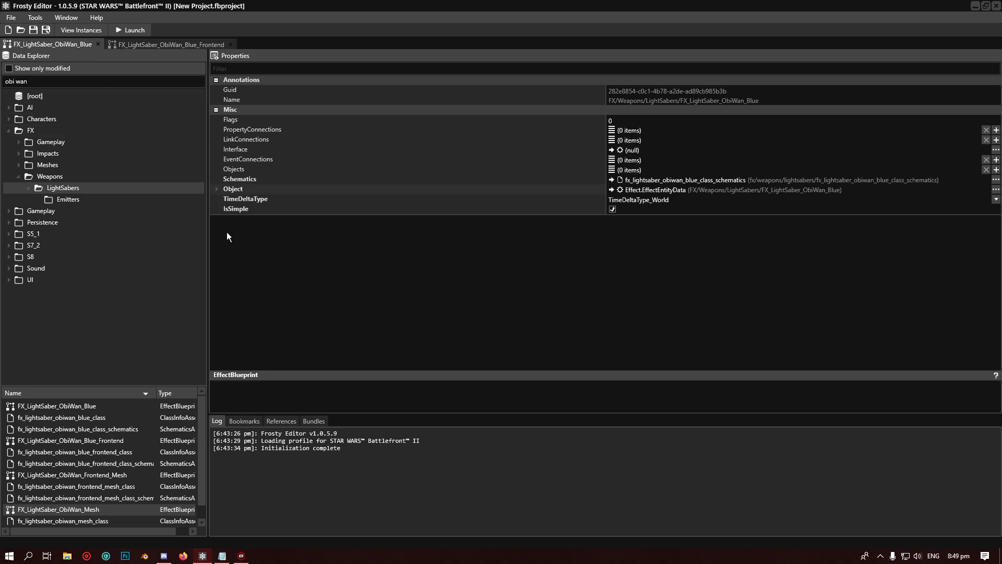
Step: Change the Obi-Wan Blue tube light Color from 0.1, 0.2, 1 to 1, 0, 1
click(225, 188)
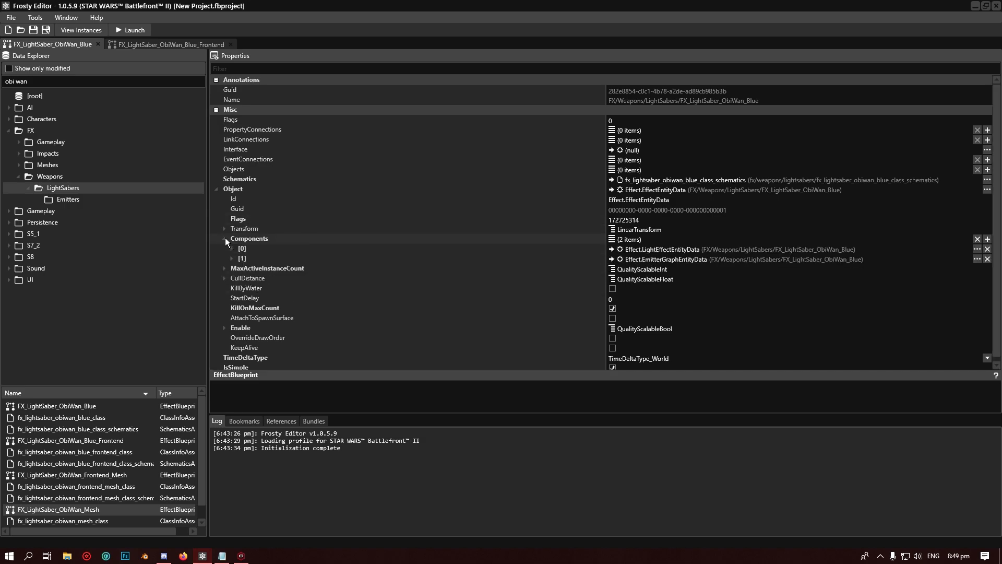
scroll(up, 3)
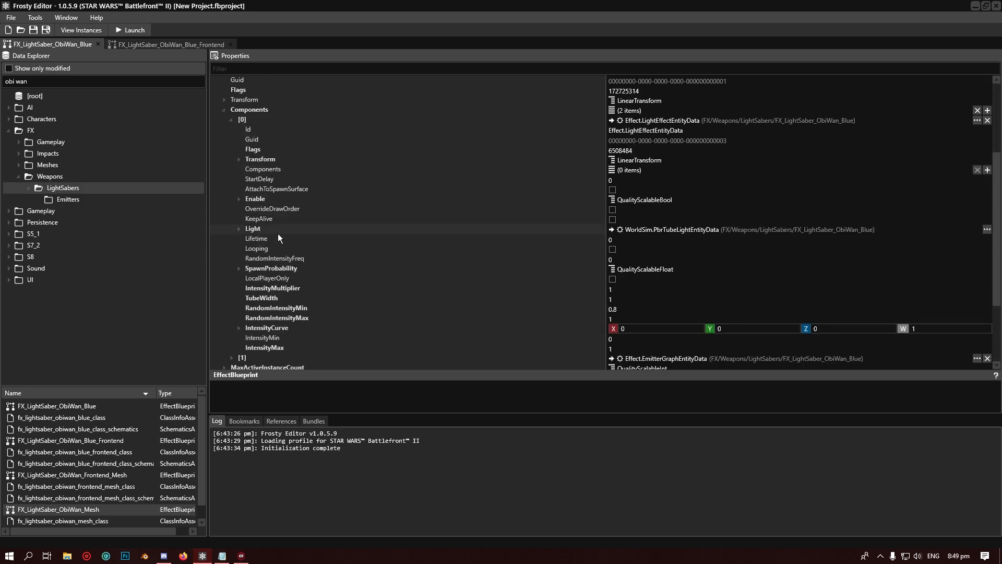
scroll(down, 3)
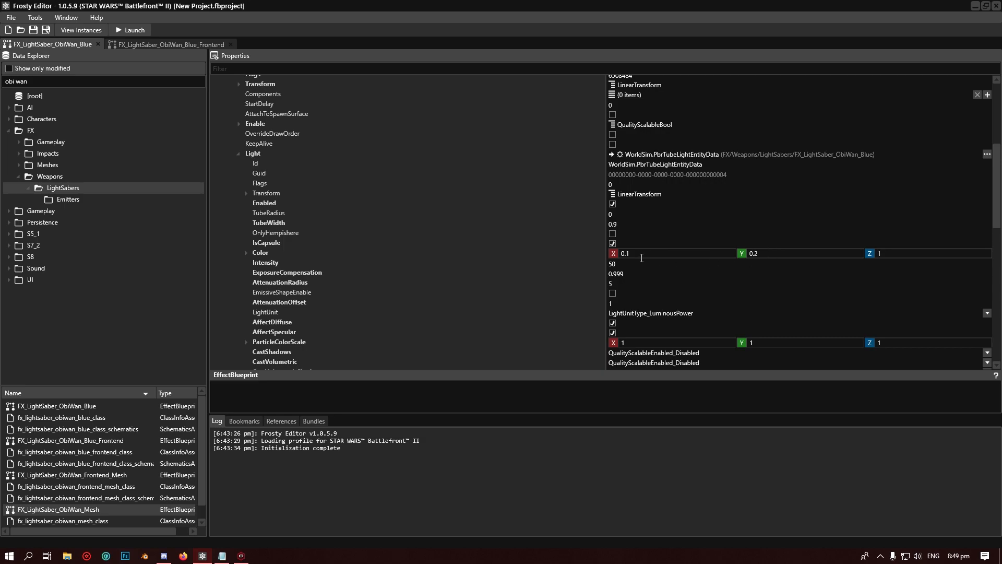
mouse_move(842, 269)
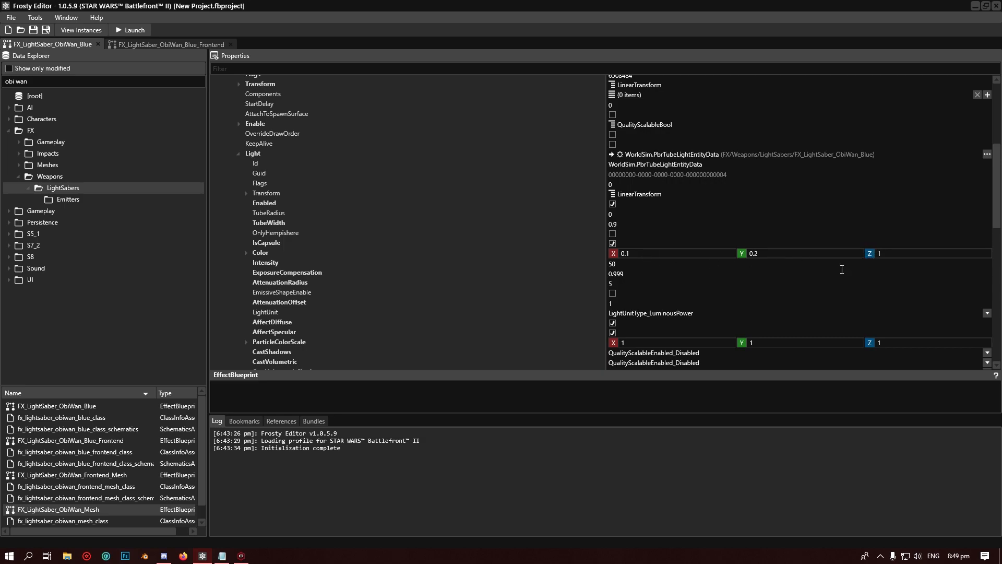
mouse_move(687, 257)
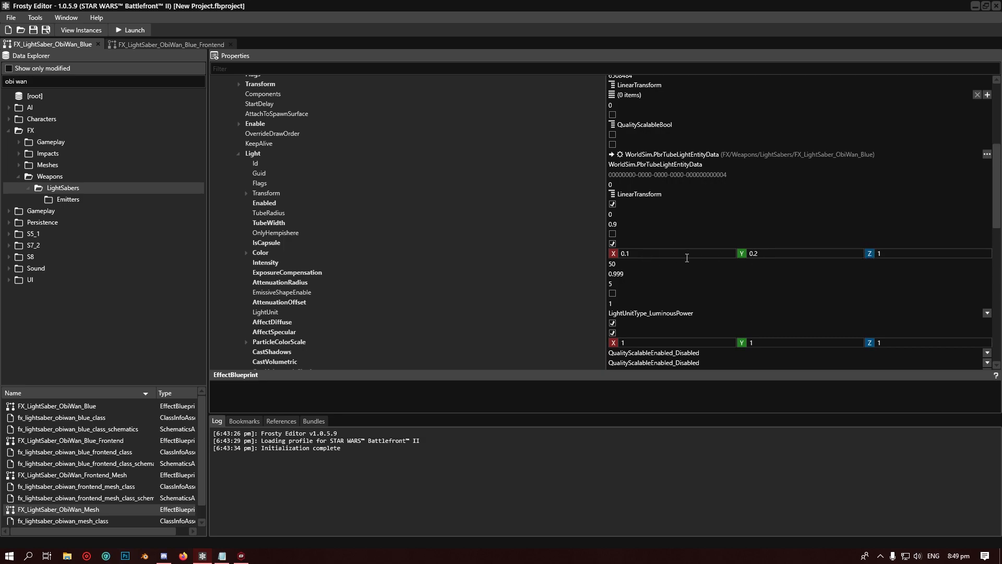
mouse_move(795, 254)
text(0.)
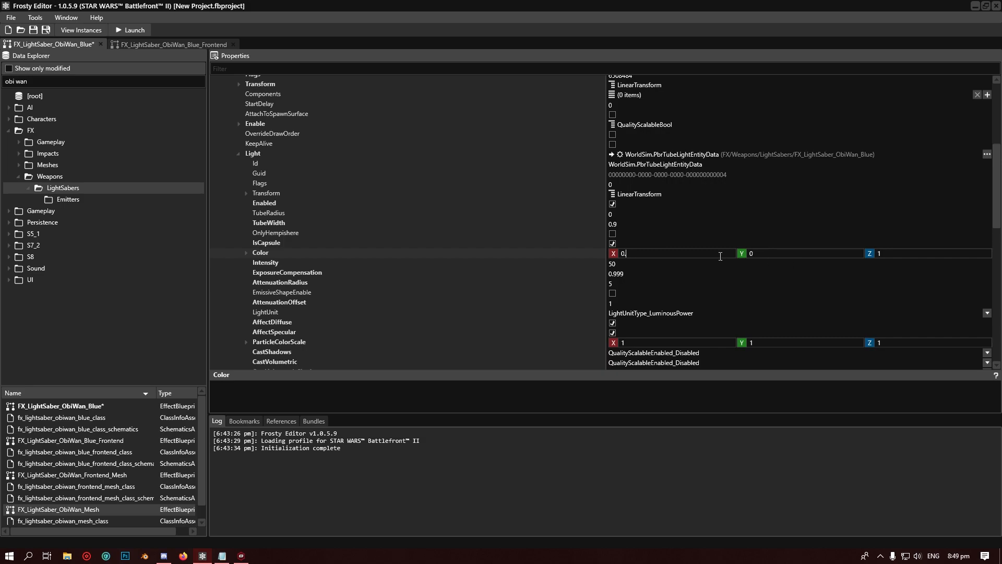
text(1)
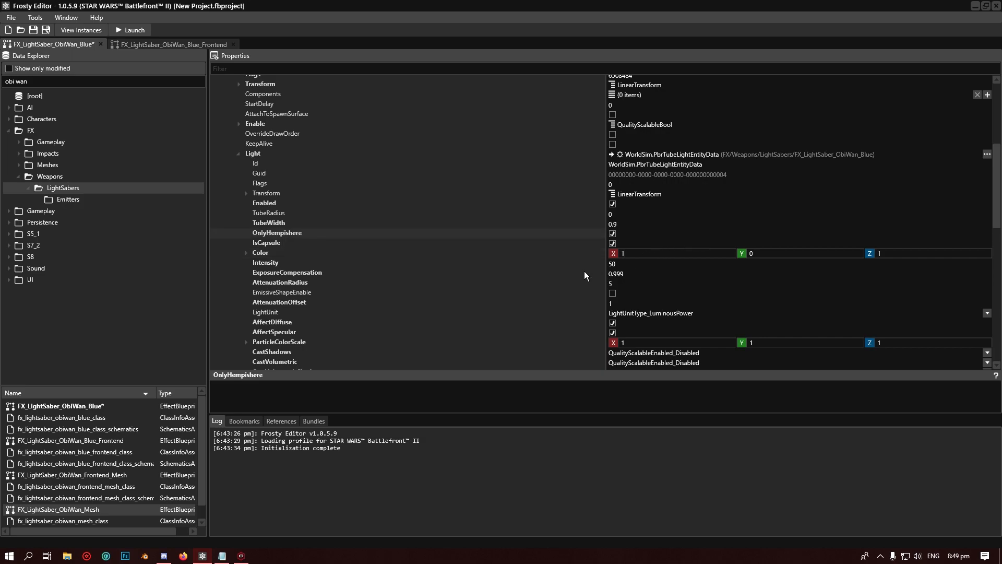
mouse_move(427, 292)
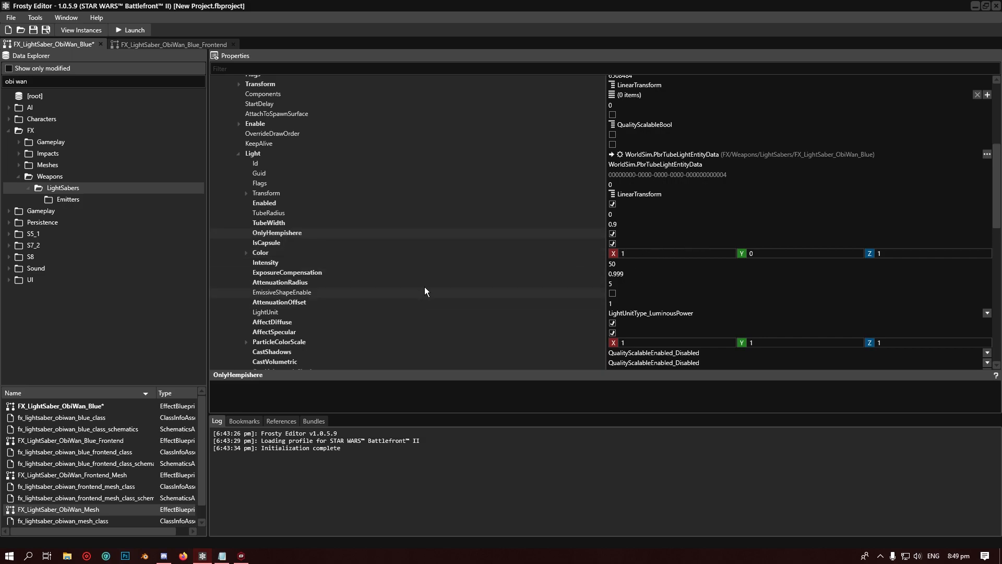
mouse_move(407, 289)
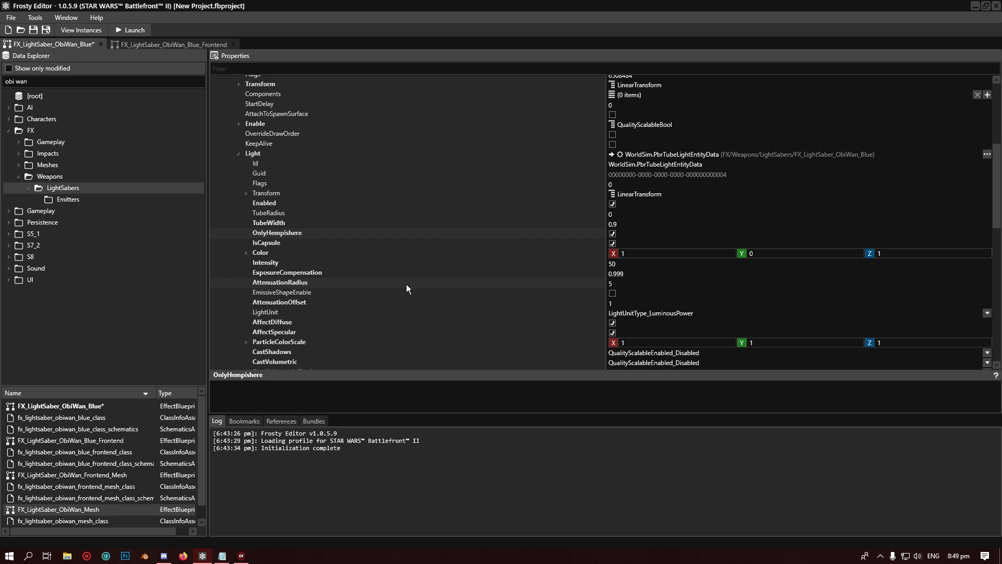
mouse_move(395, 290)
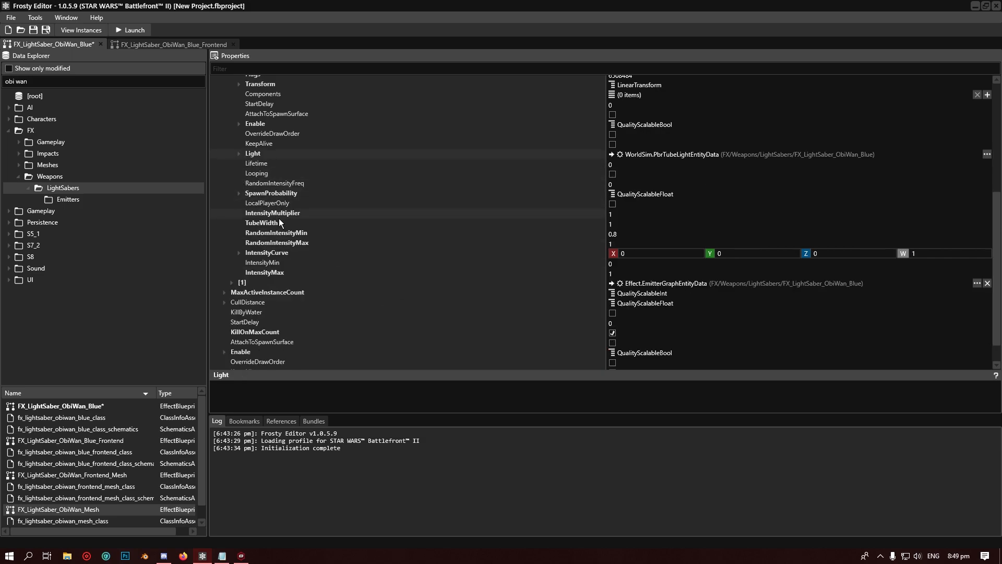
Step: Expand Components [1] and its EmitterGraphParams to list twenty parameters
scroll(up, 3)
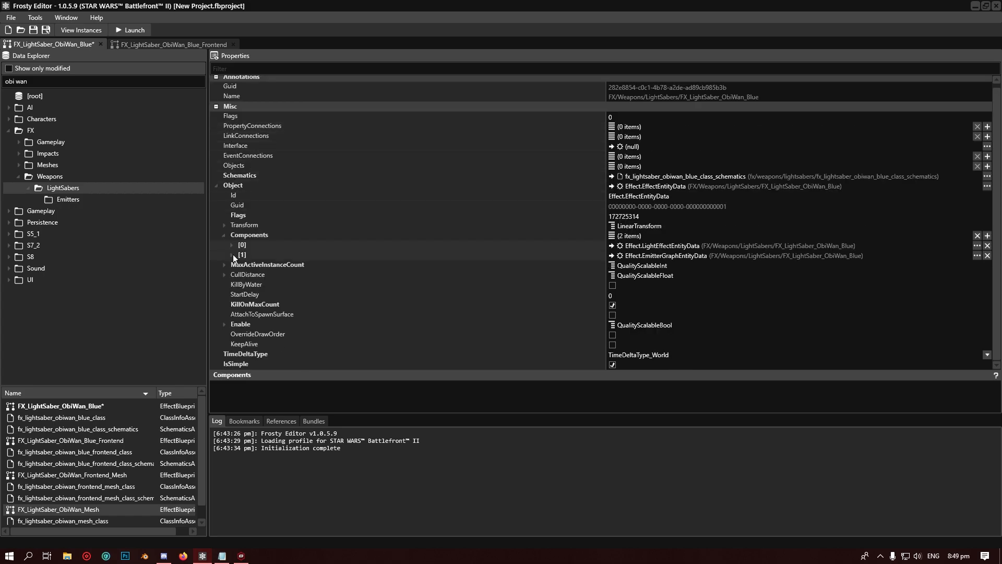
click(231, 255)
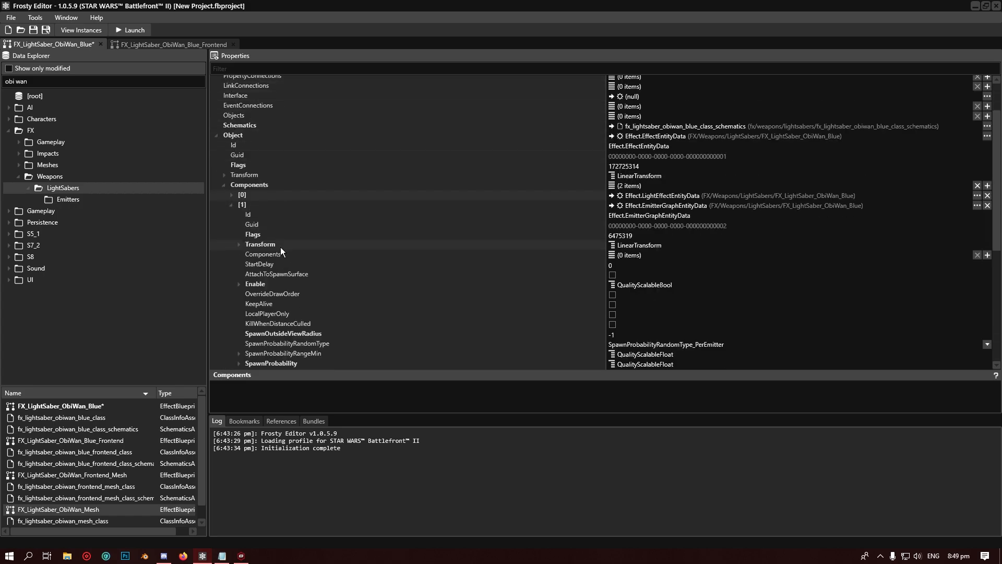
scroll(down, 3)
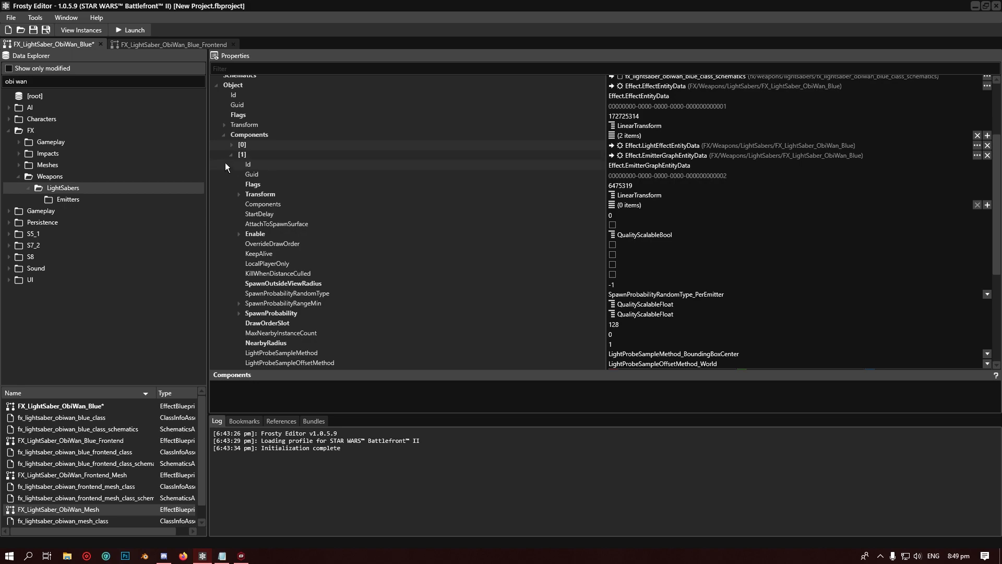
mouse_move(661, 165)
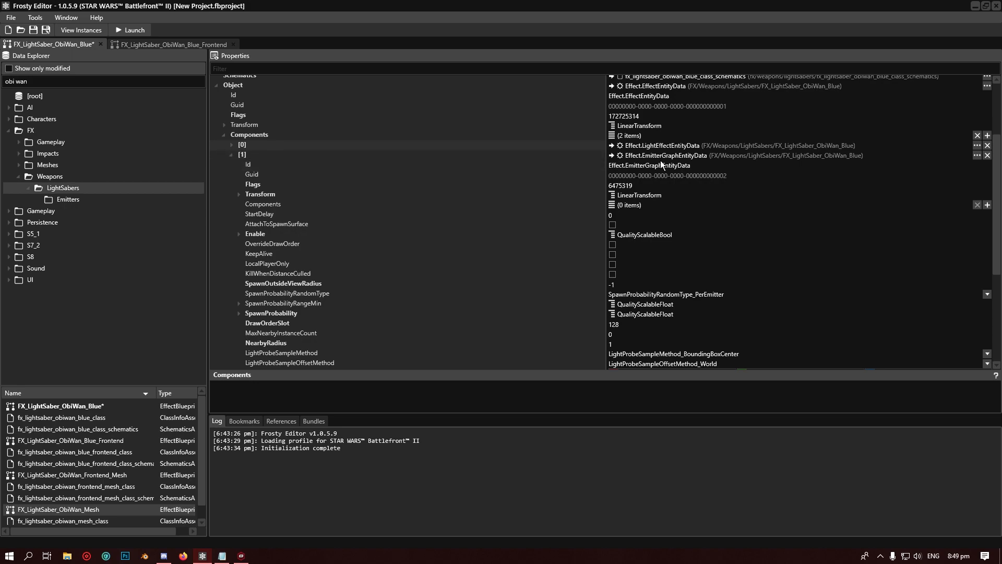
mouse_move(675, 159)
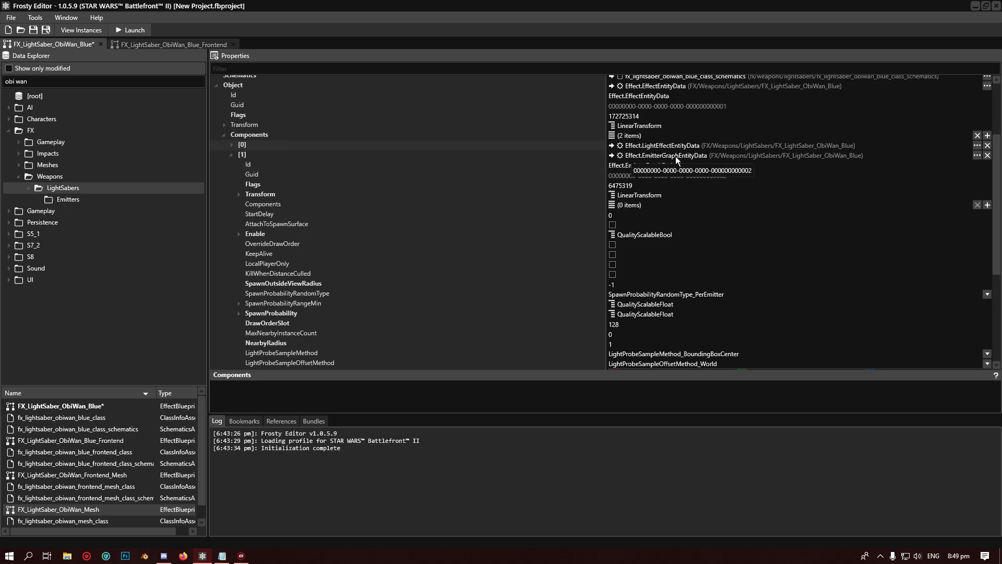
scroll(down, 3)
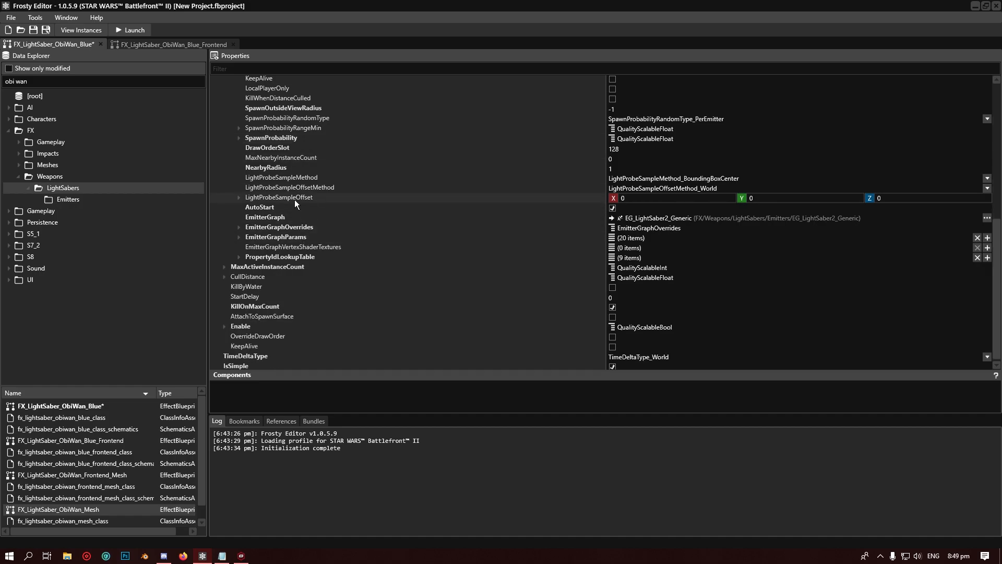
mouse_move(240, 242)
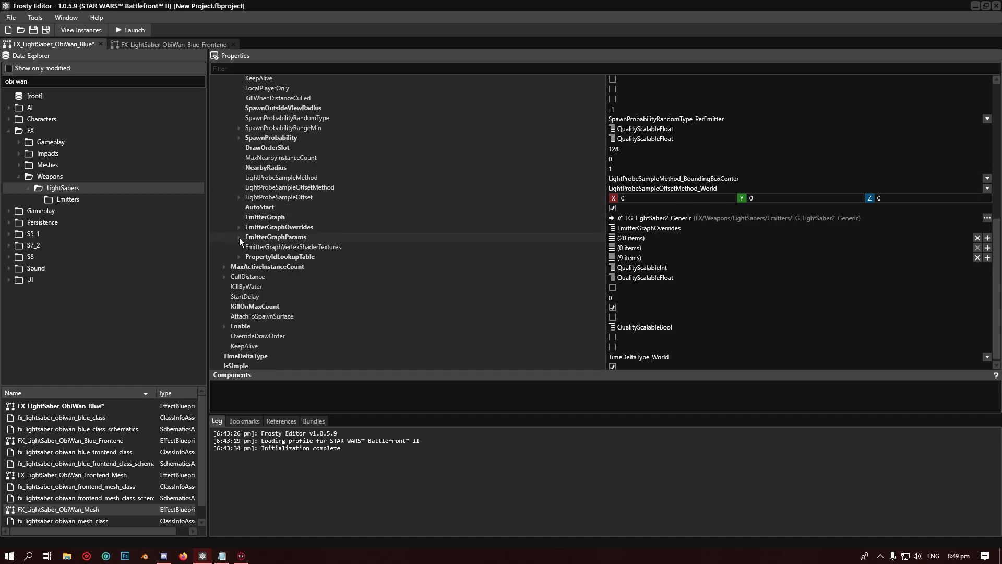
click(239, 236)
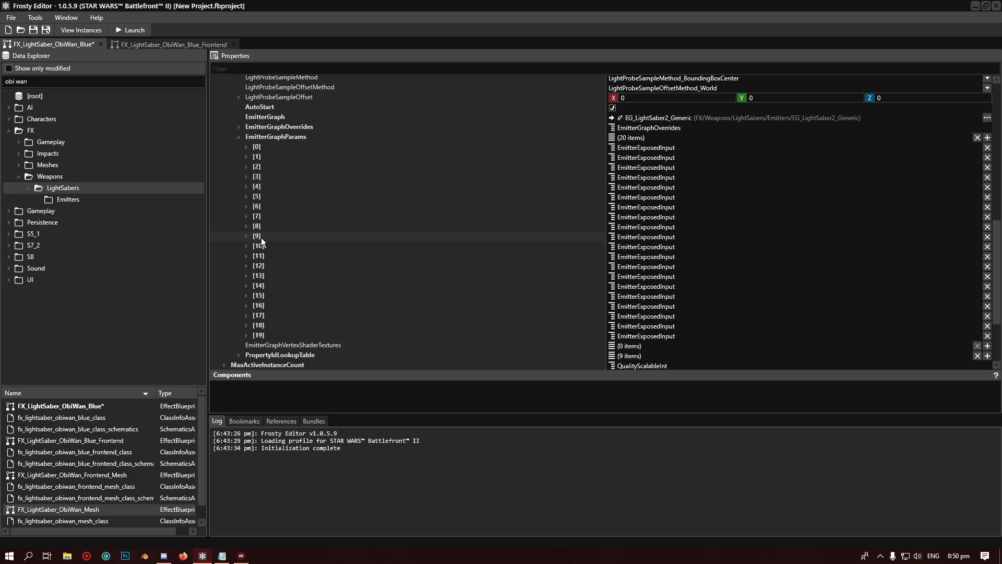
Step: Inspect emitter parameters 19, 17 (0.2, 0.4, 1, 1000) and 14
click(246, 336)
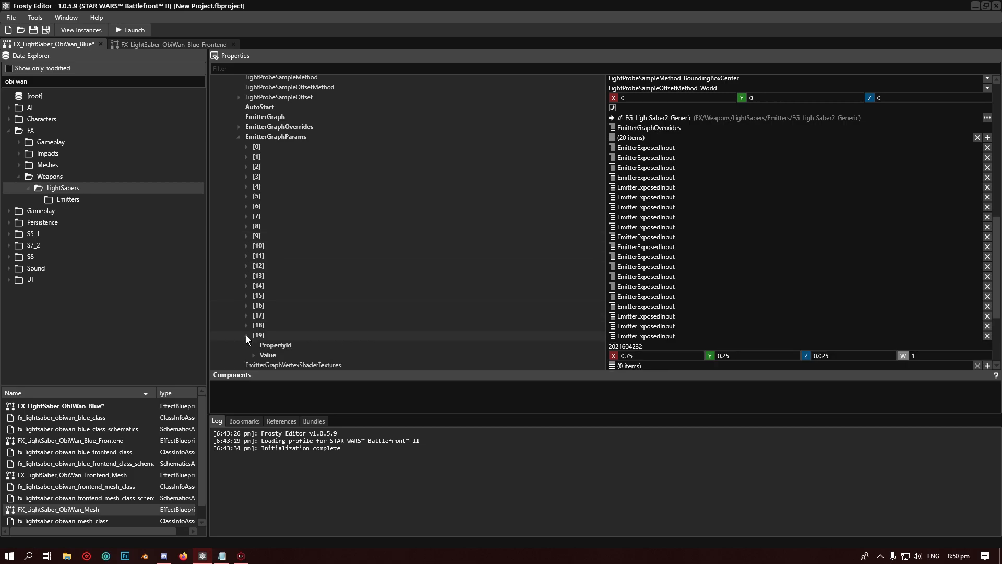
click(247, 336)
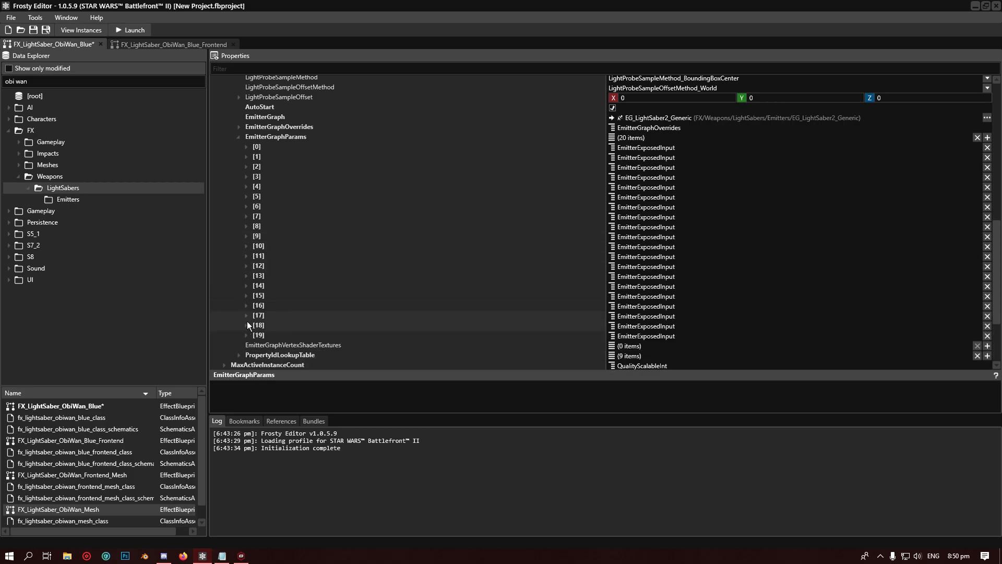
click(247, 315)
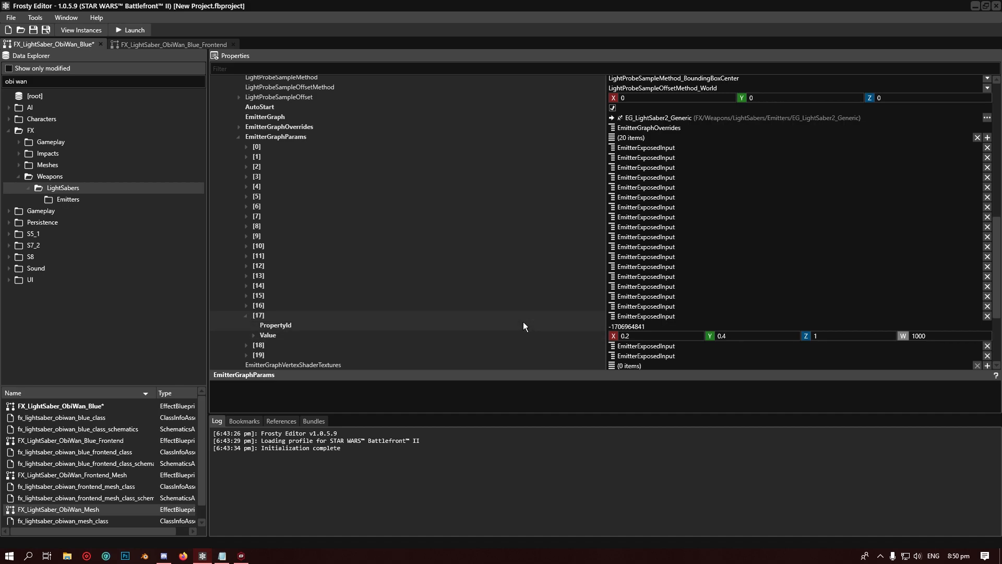
mouse_move(589, 322)
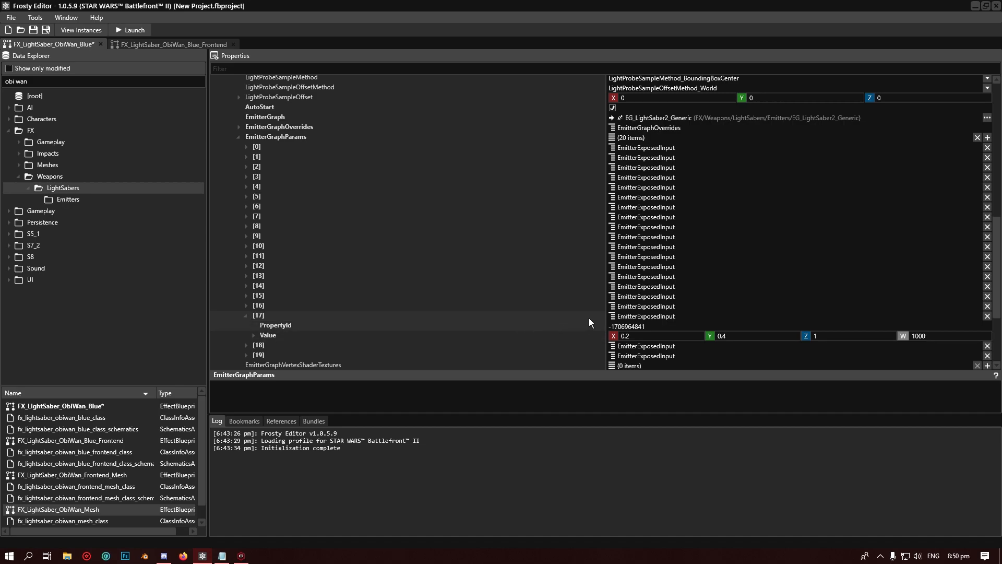
scroll(down, 3)
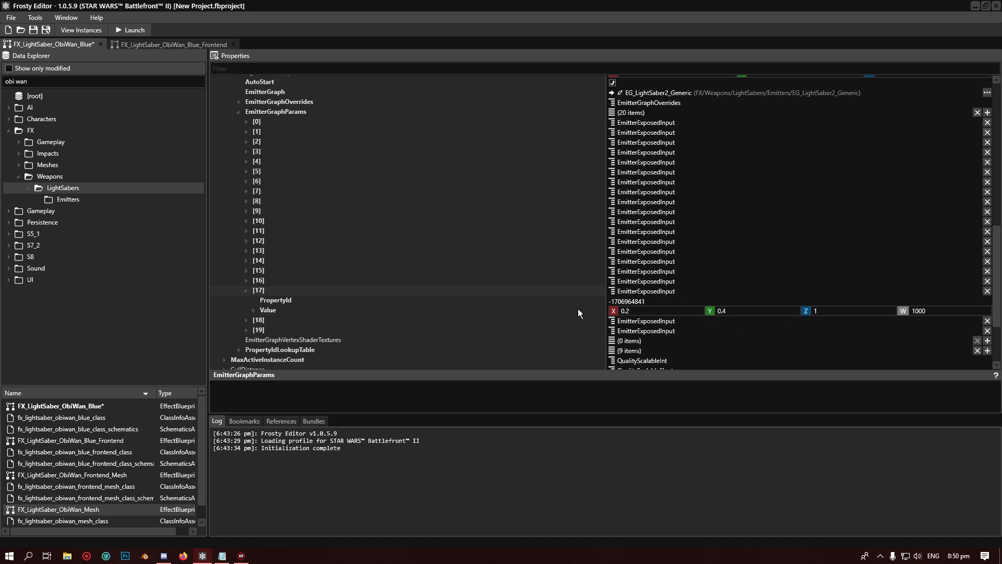
mouse_move(477, 311)
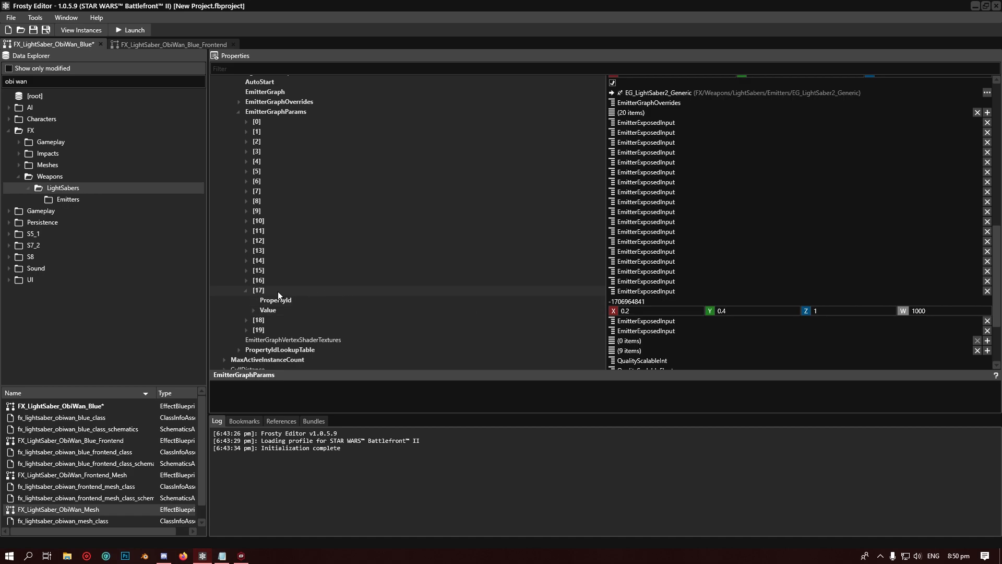
click(246, 270)
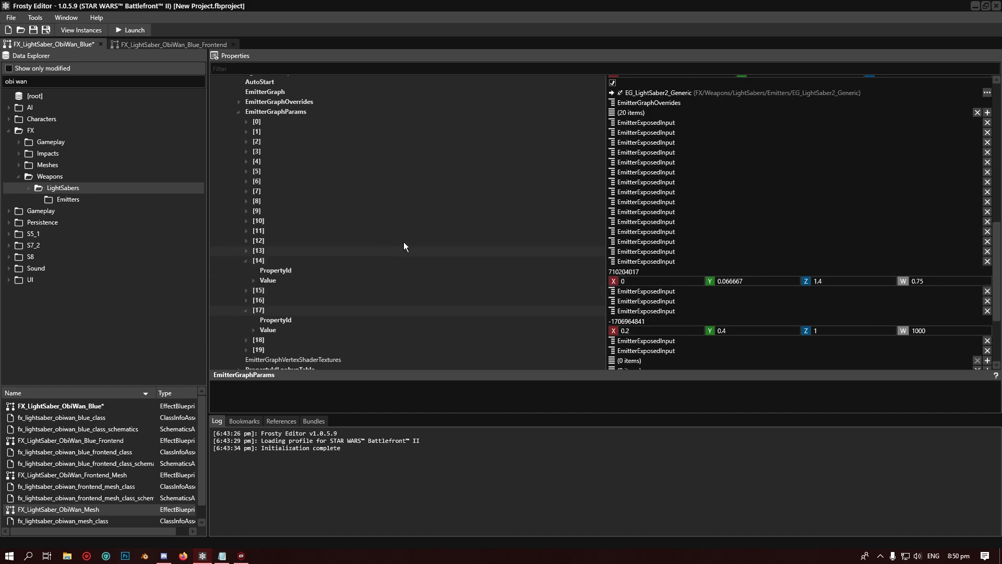
mouse_move(790, 274)
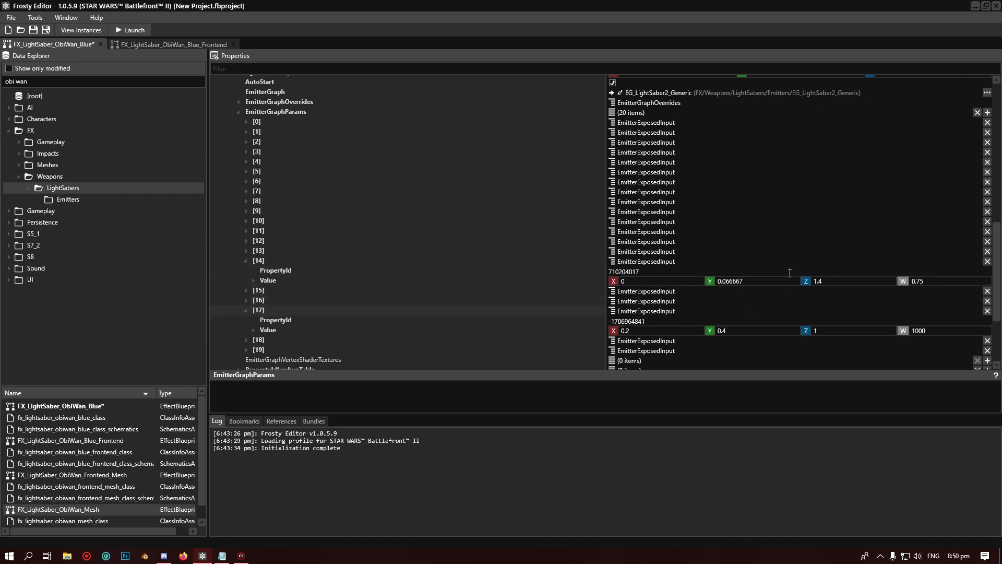
mouse_move(773, 279)
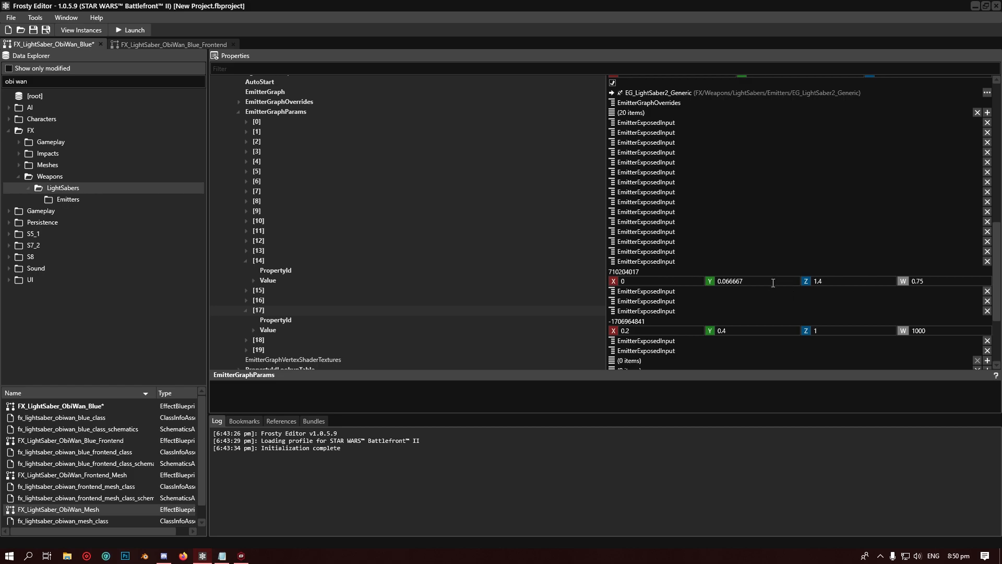
mouse_move(755, 330)
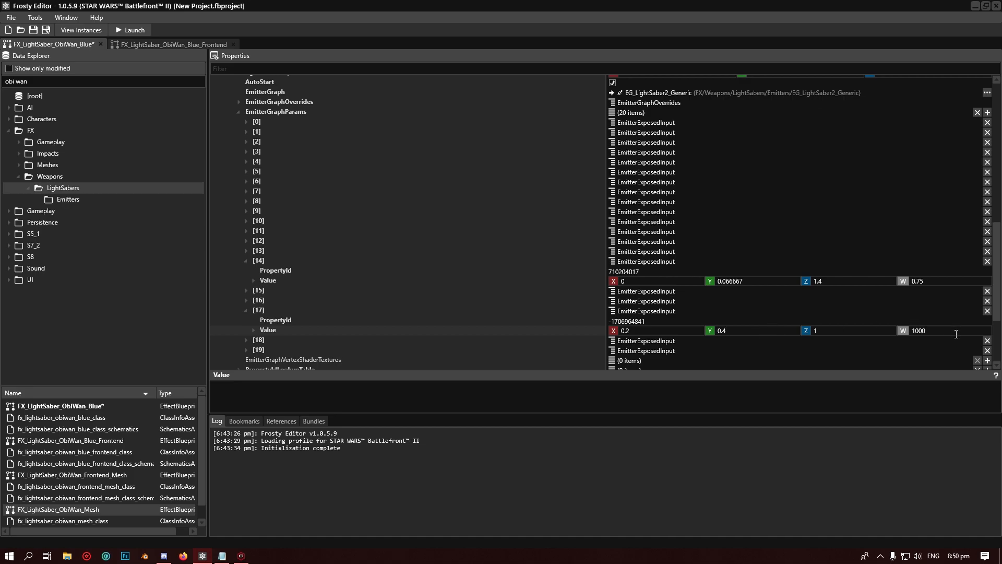
mouse_move(914, 342)
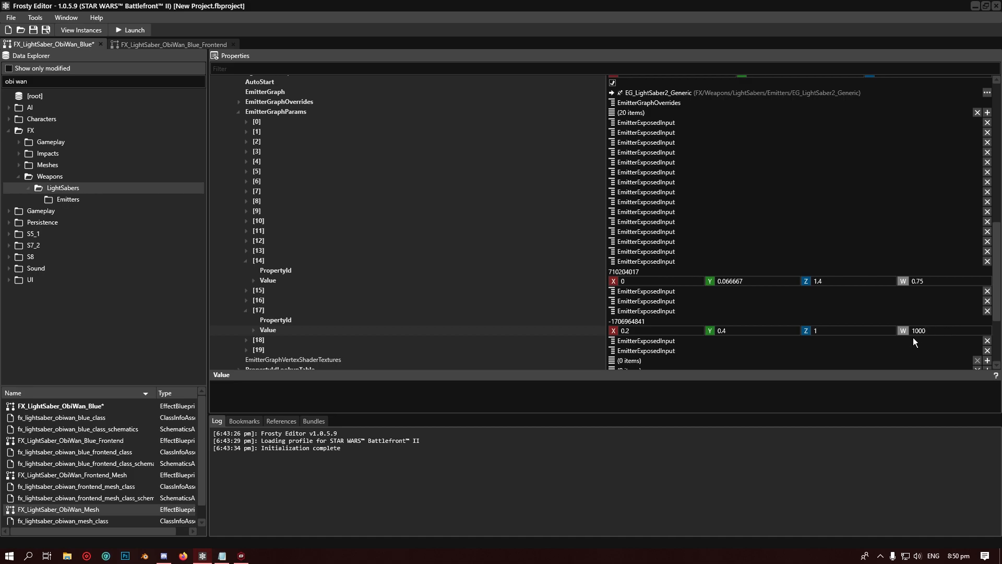
mouse_move(925, 354)
text(1)
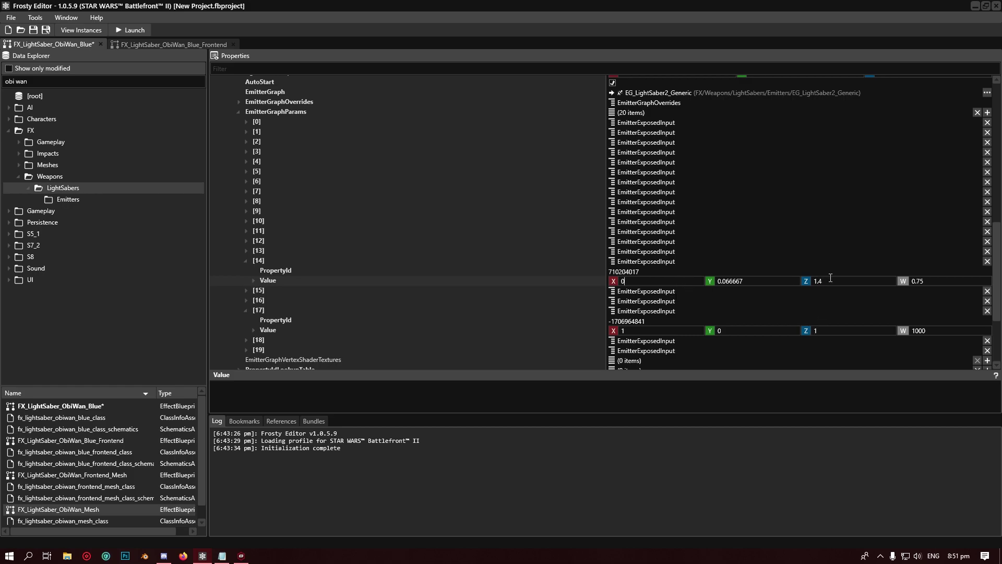
mouse_move(825, 281)
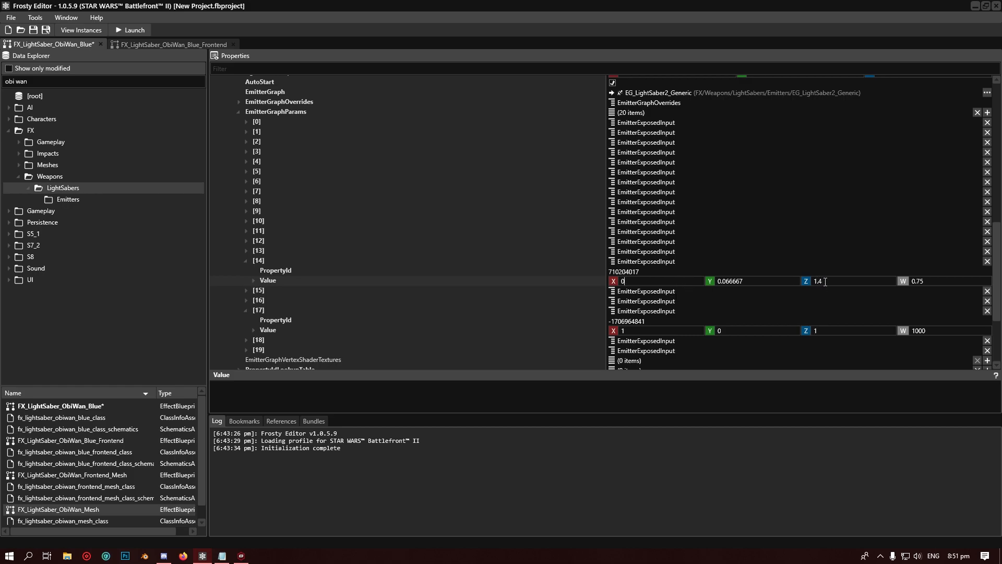
Step: Replace emitter parameter 14's X colour value with 1.4
click(758, 281)
text(0)
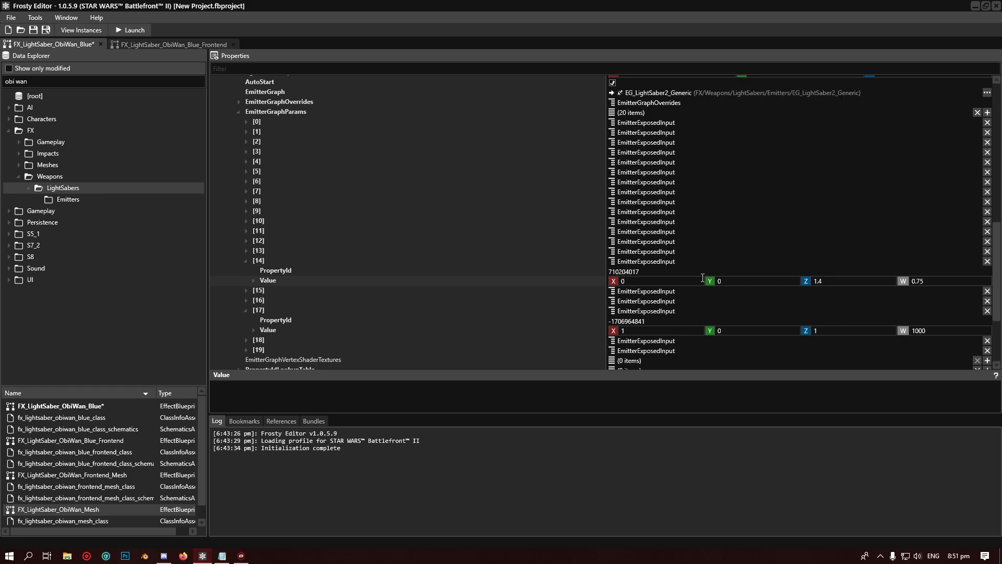
triple_click(639, 281)
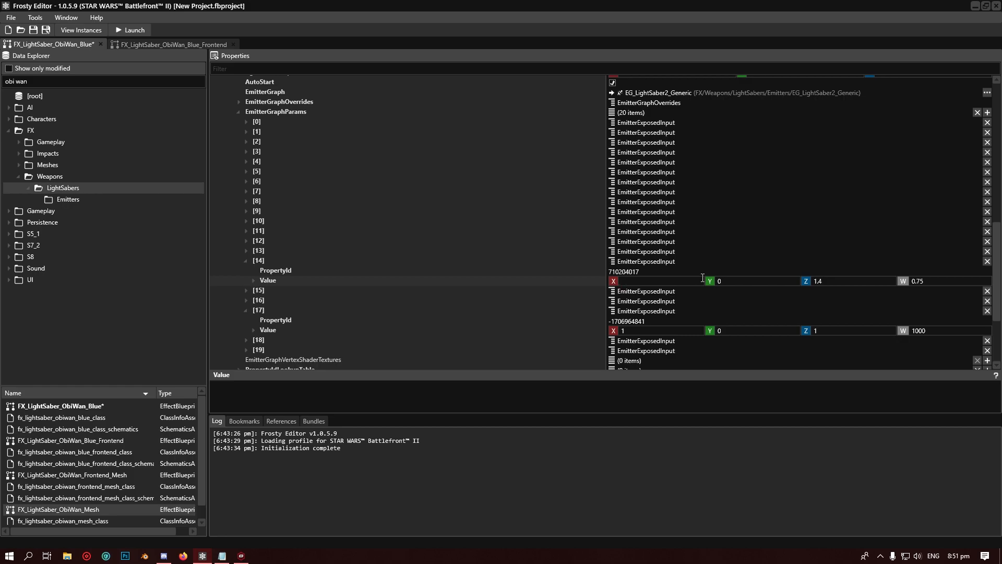
mouse_move(759, 266)
text(1.4)
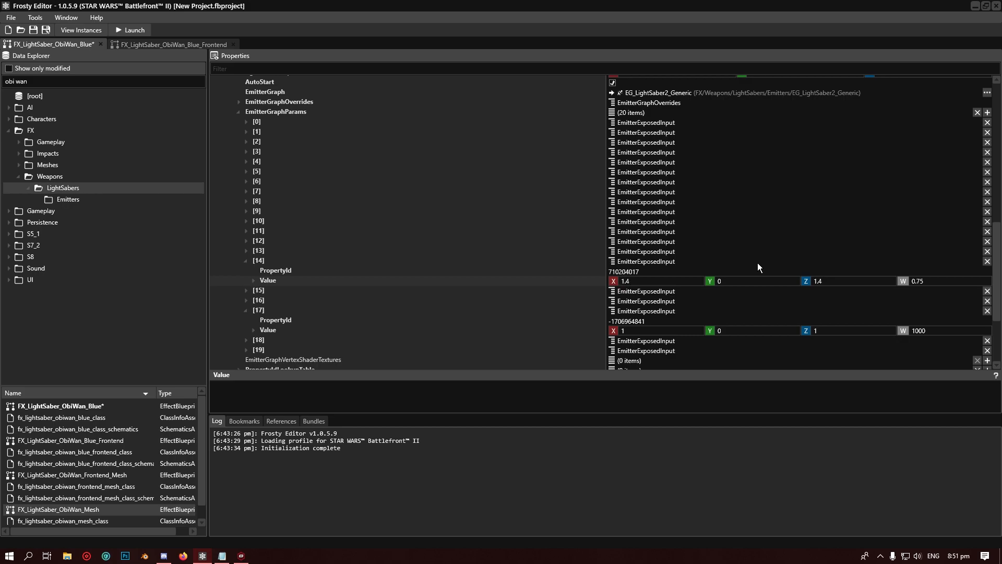
mouse_move(470, 251)
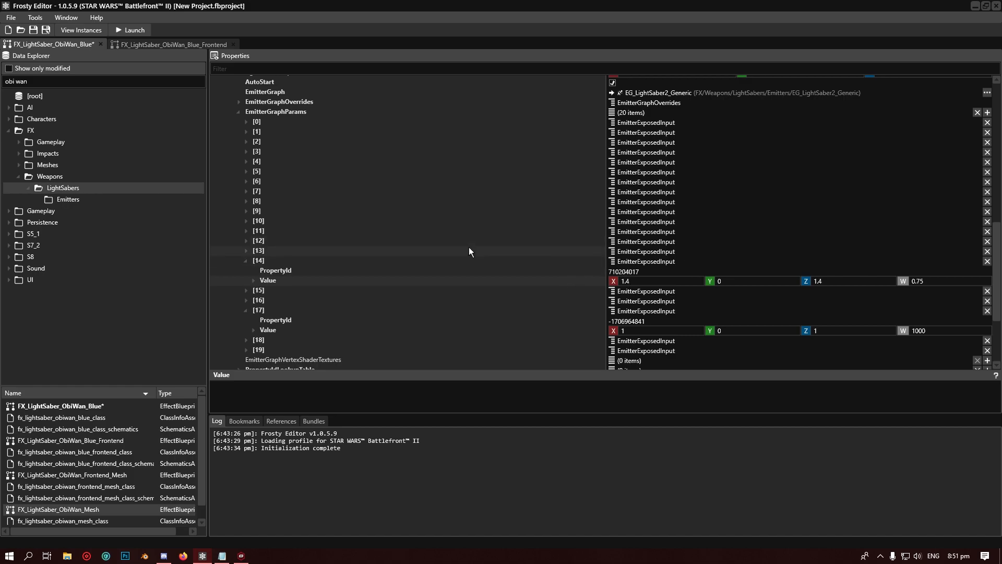
Step: Show the ObiWan_Blue_Frontend effect with its four Object components expanded
scroll(up, 3)
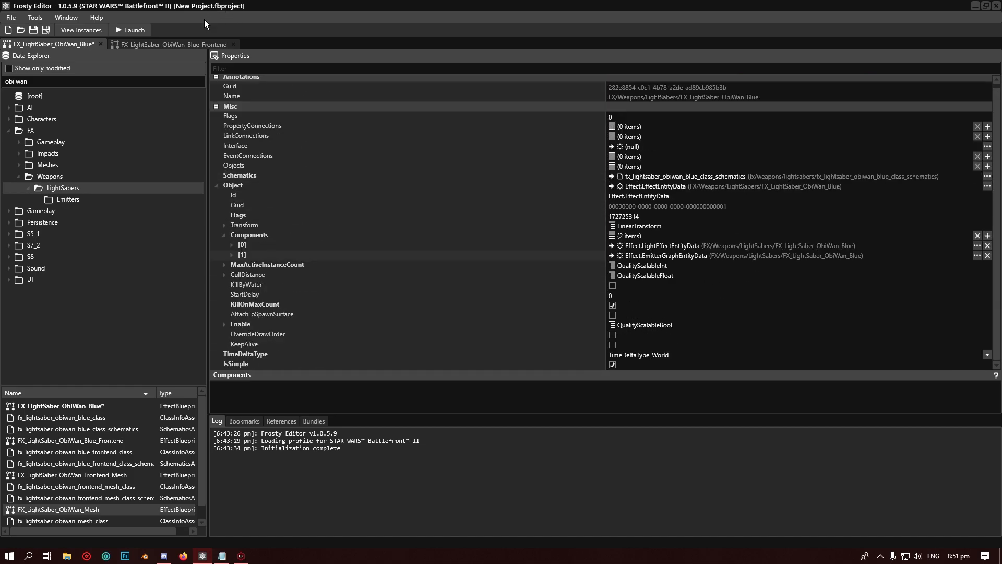
click(173, 44)
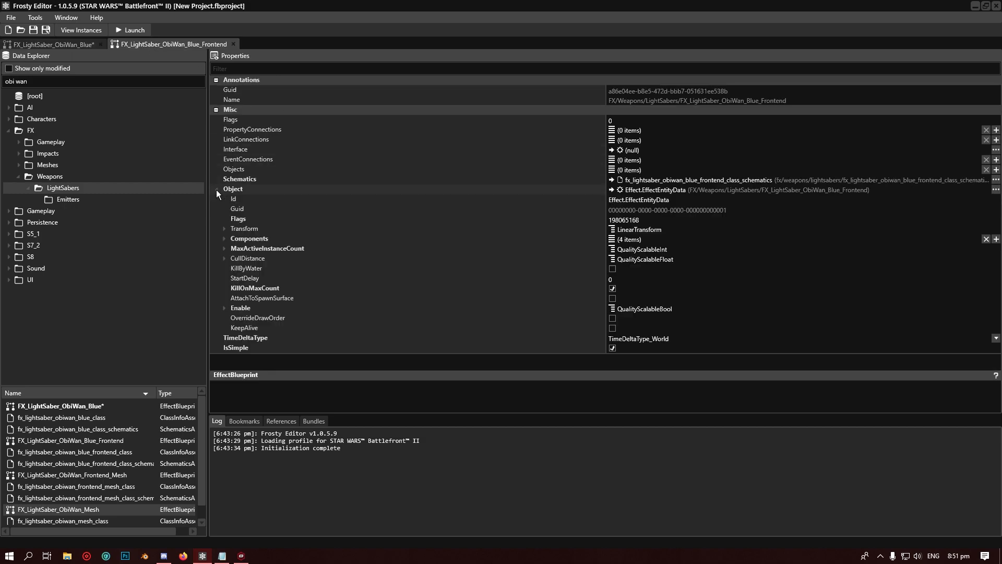
click(225, 238)
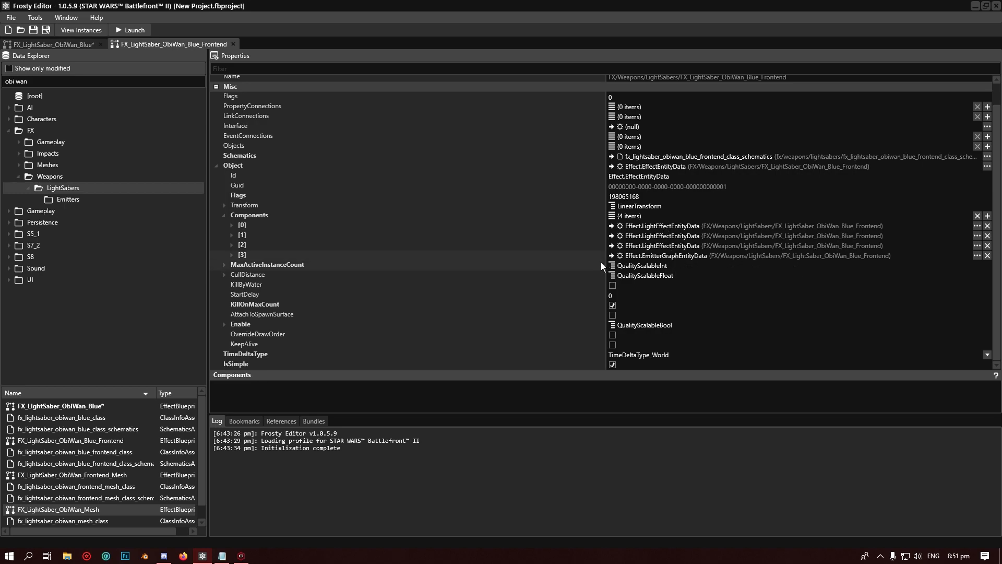
click(51, 43)
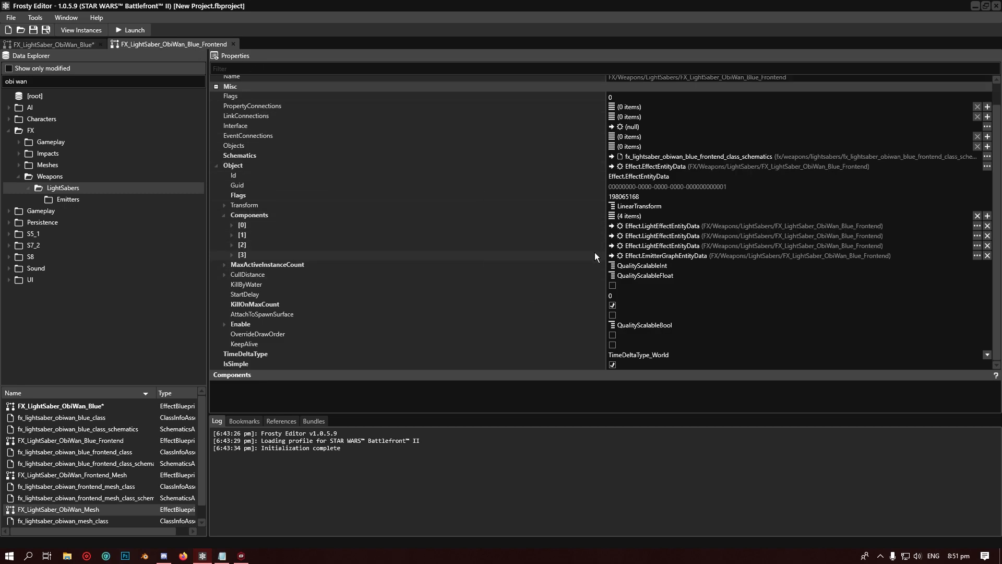
click(48, 44)
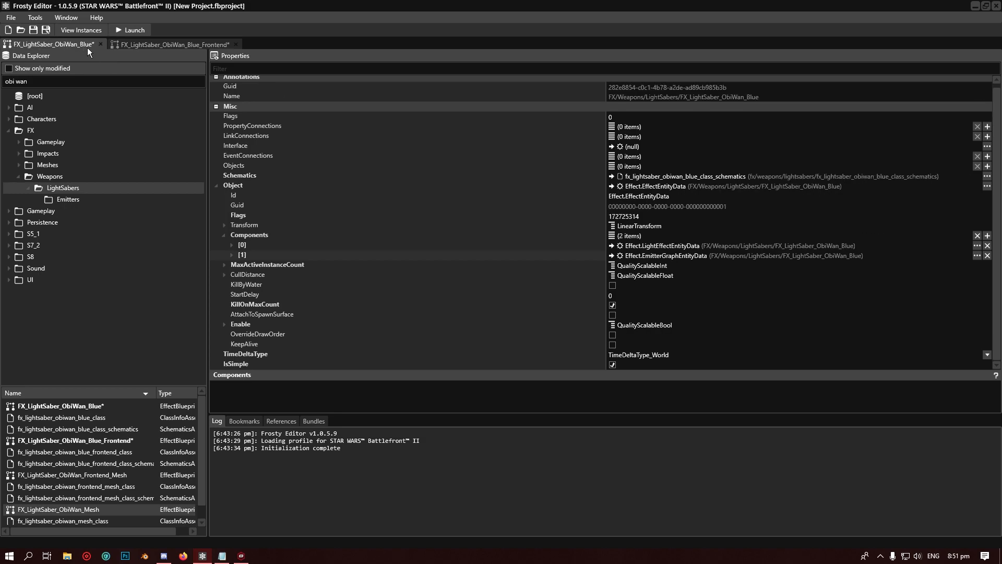
click(173, 44)
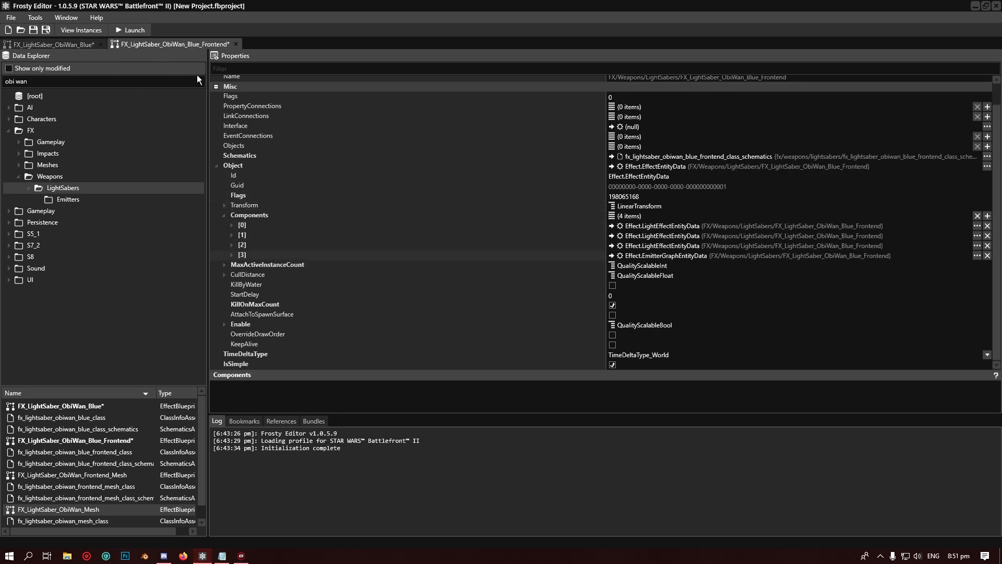
mouse_move(436, 246)
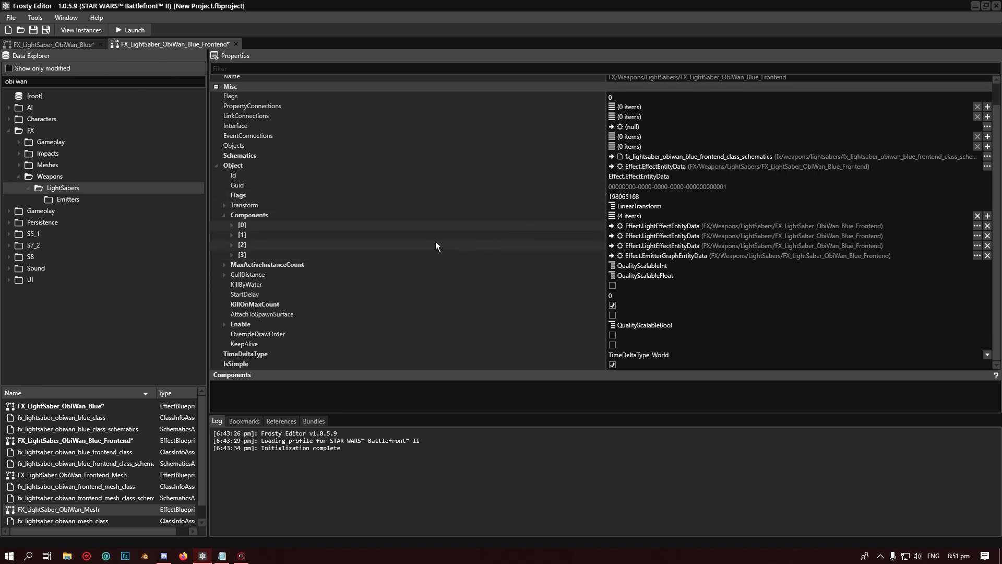
mouse_move(386, 261)
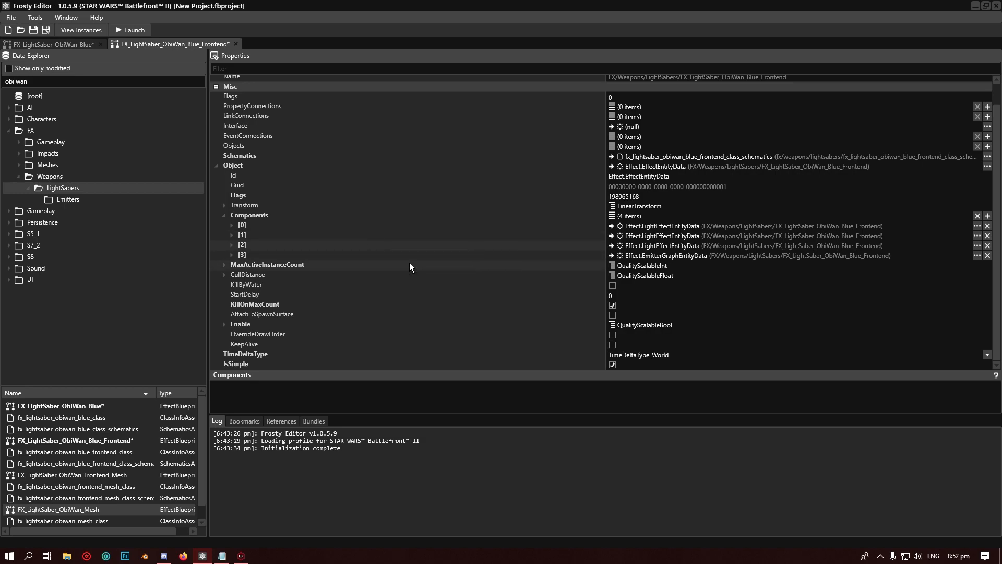
mouse_move(256, 239)
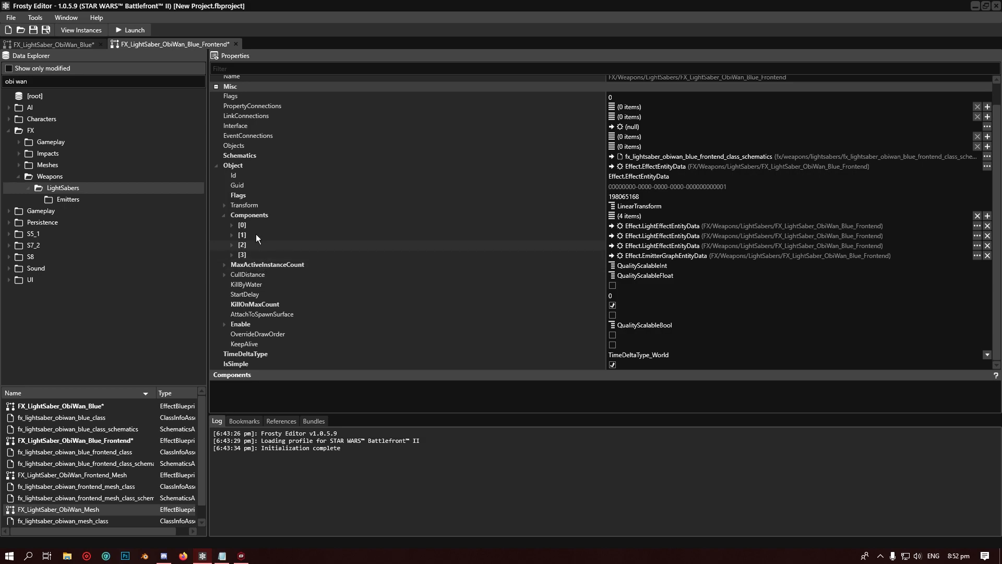
mouse_move(254, 150)
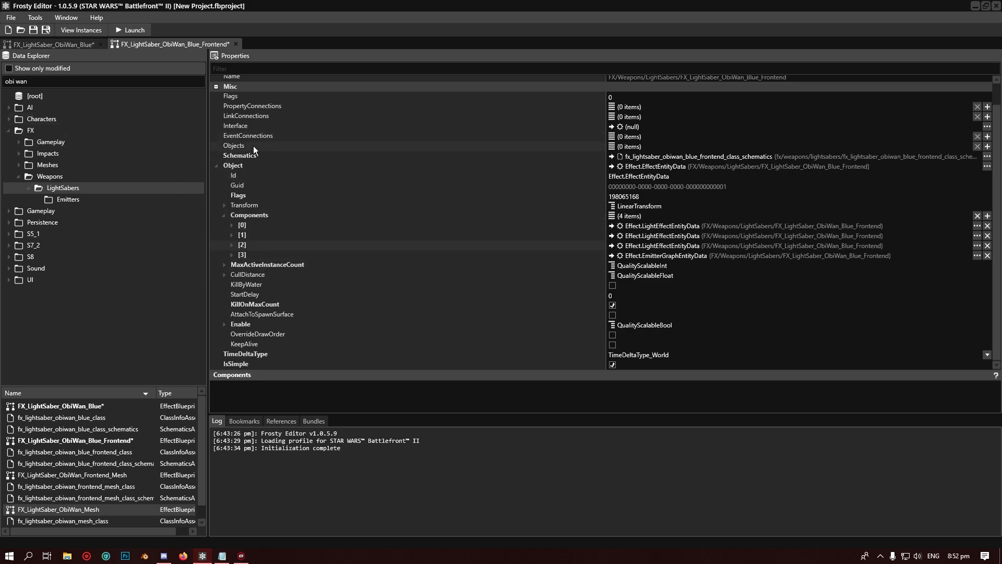
mouse_move(133, 30)
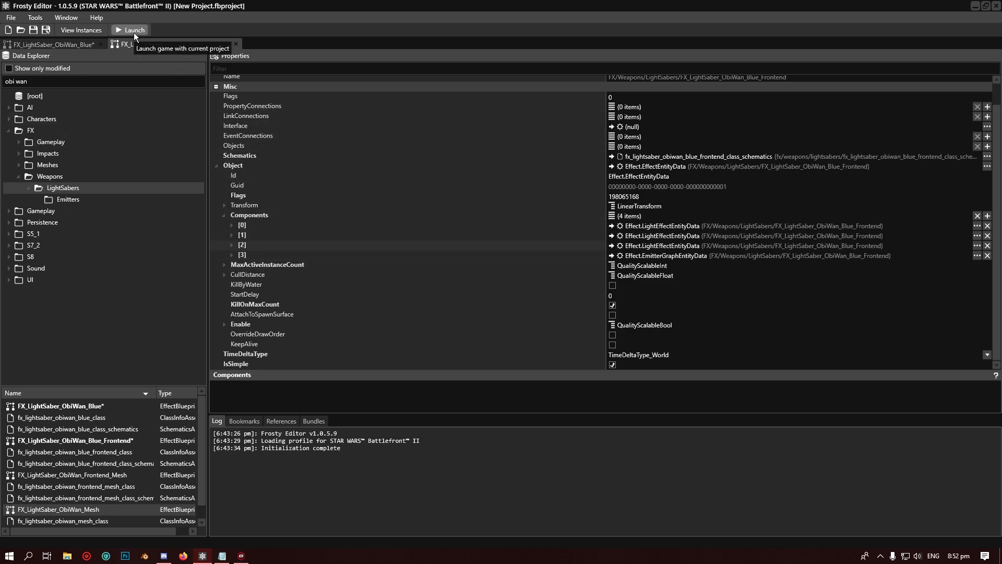
Step: Launch the modded game and view Obi-Wan Kenobi's magenta saber in Heroes collection
click(131, 30)
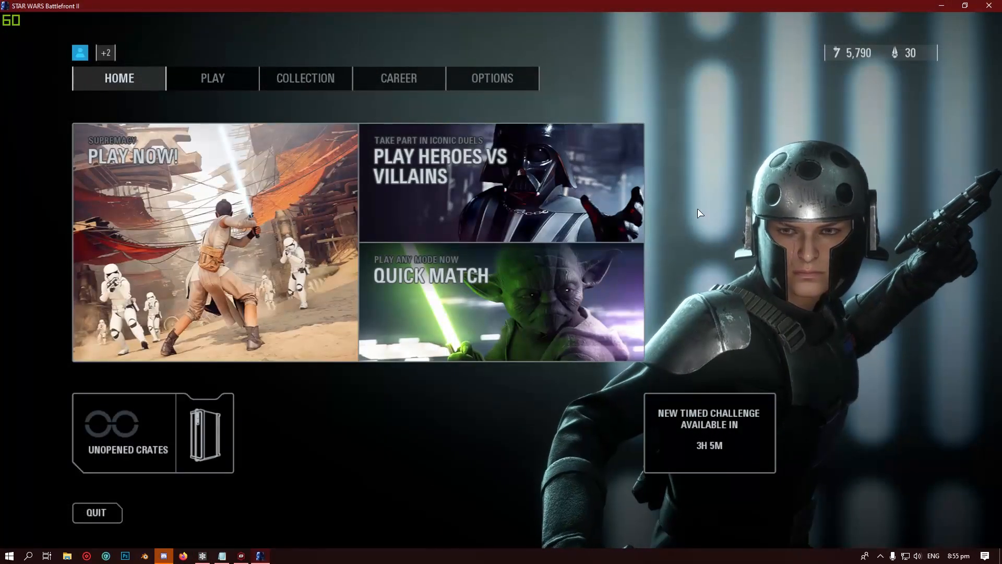
click(305, 78)
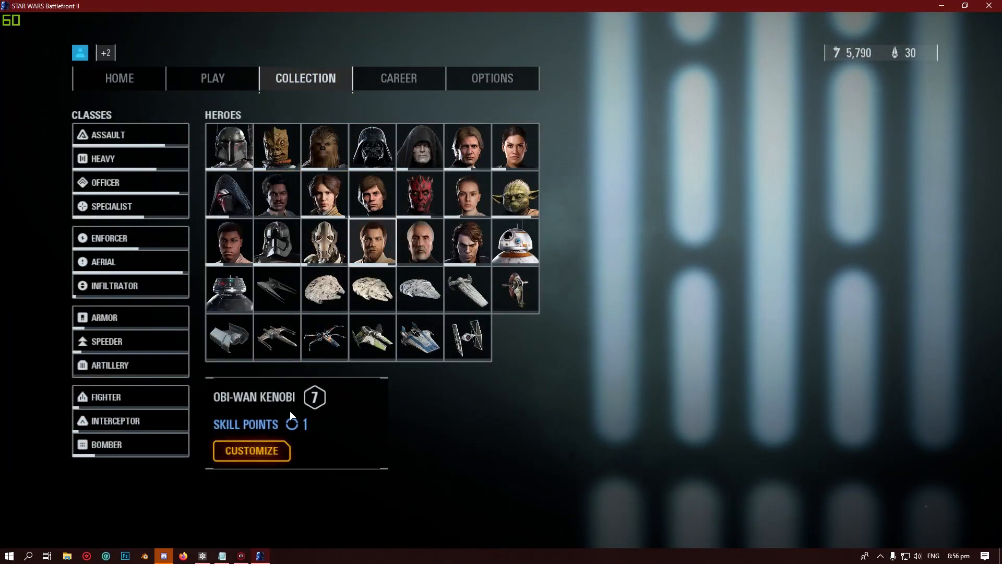
click(251, 451)
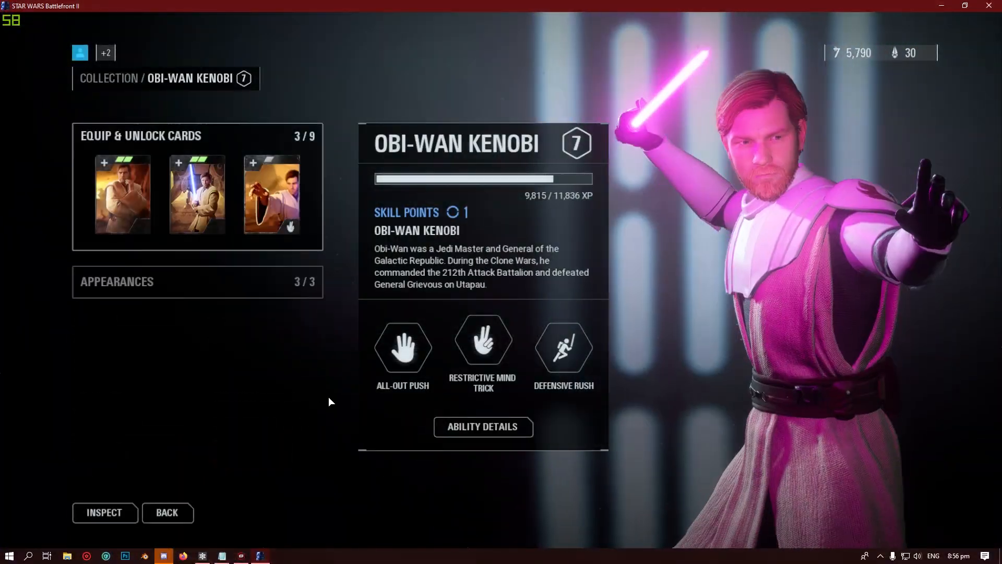
click(105, 512)
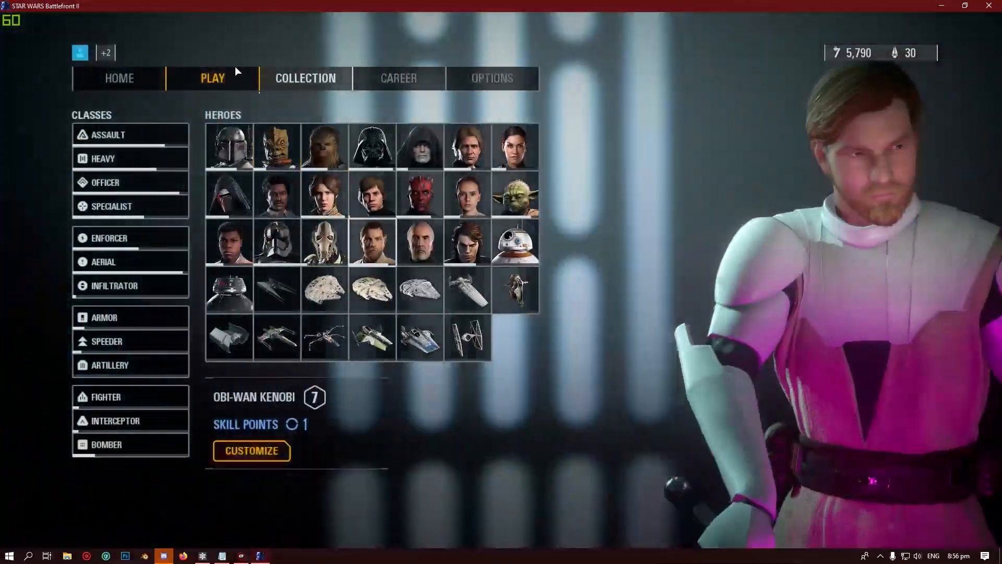
Step: Load a Custom Arcade battle on Kamino with Obi-Wan Kenobi as the hero
click(212, 77)
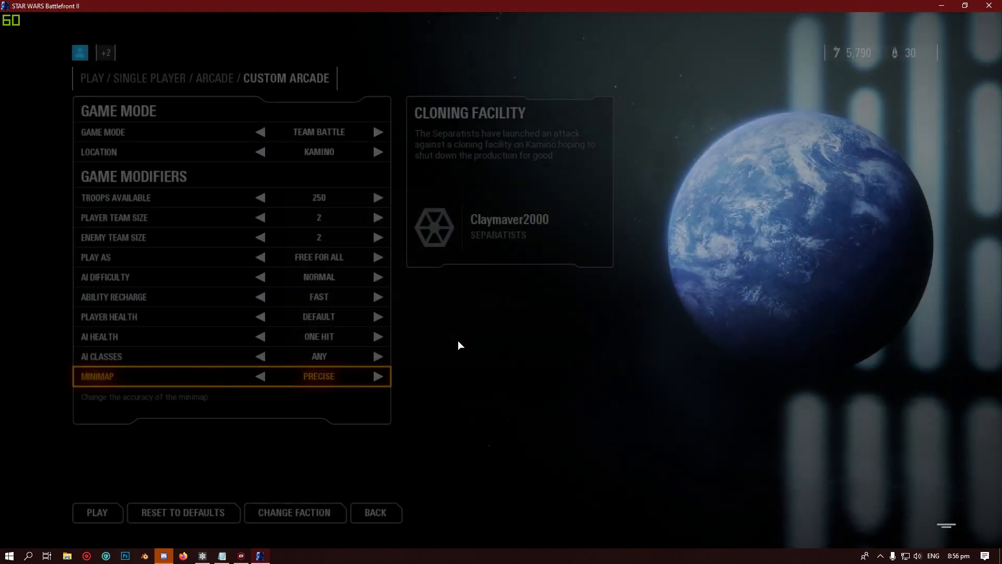
click(97, 512)
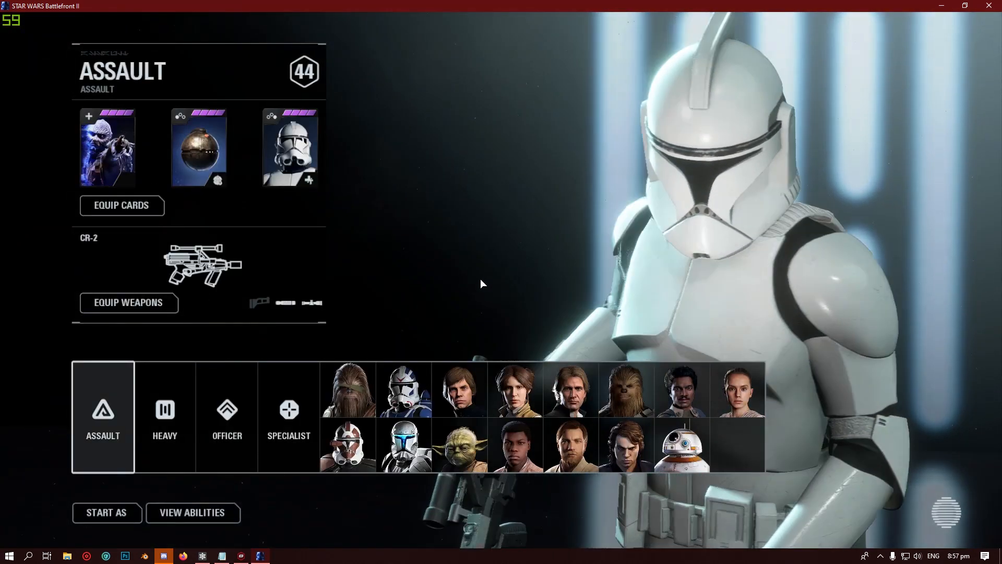
click(570, 445)
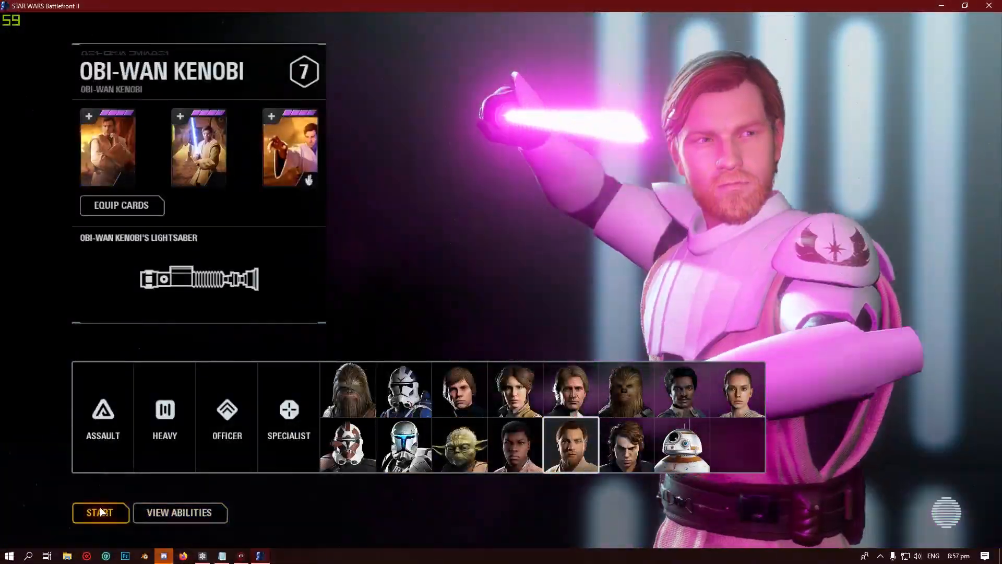
Step: Spawn as Obi-Wan with the magenta saber on Kamino, then pause with Esc
click(99, 512)
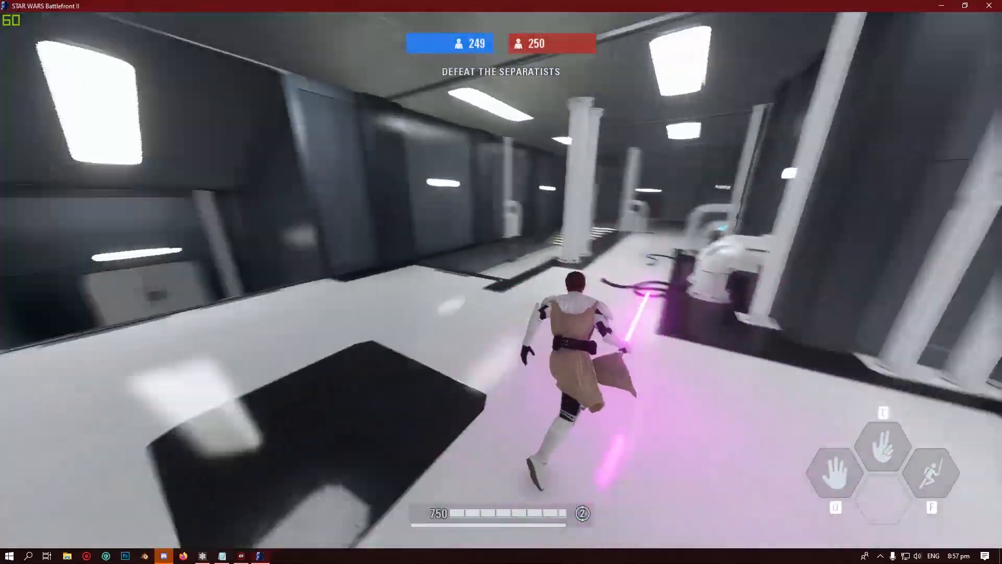
key(Escape)
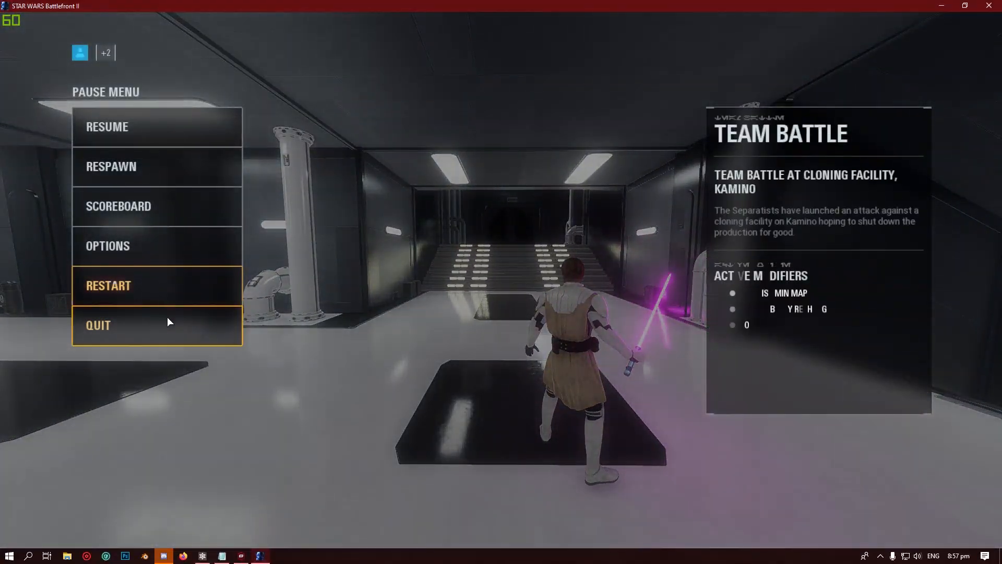
mouse_move(169, 325)
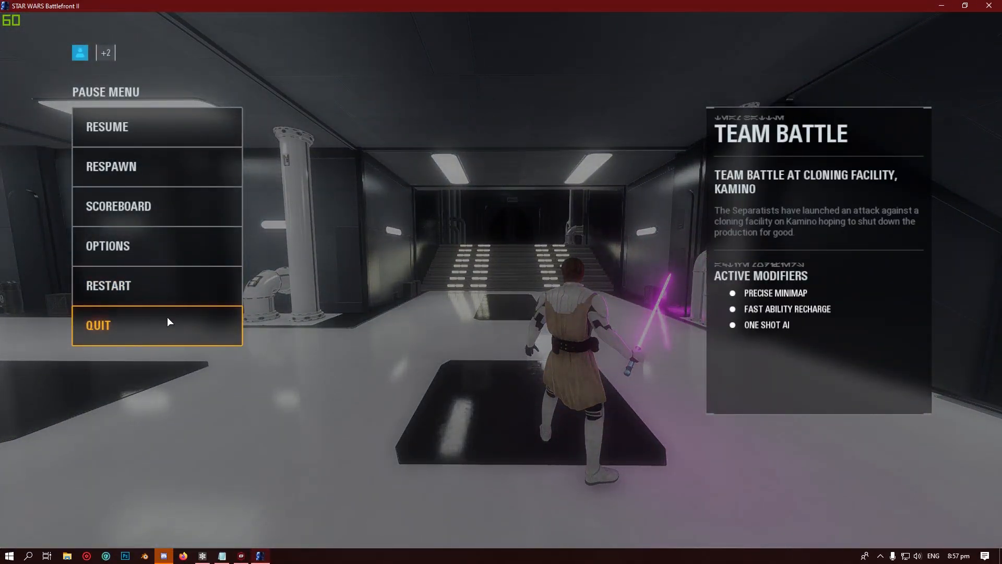